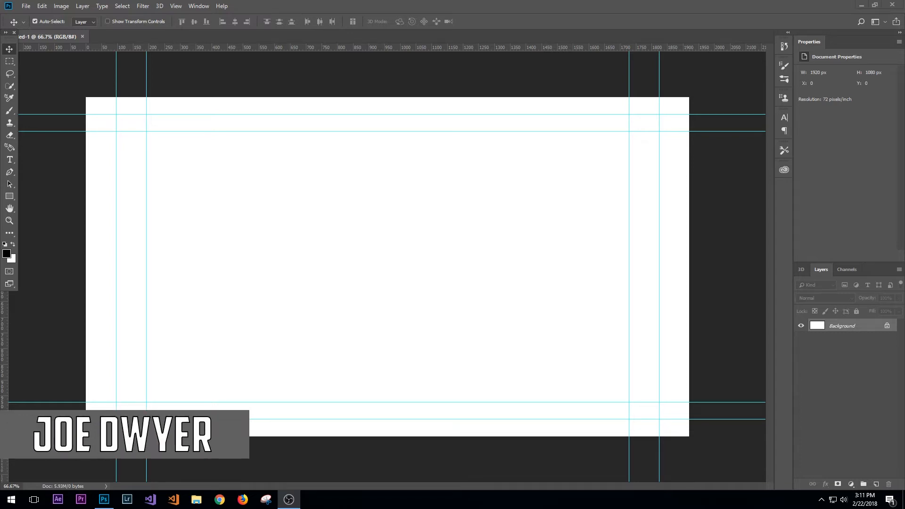
Activate the Custom Shape Tool from the shape tools flyout with a red fill
left_click_drag(121, 433, 150, 433)
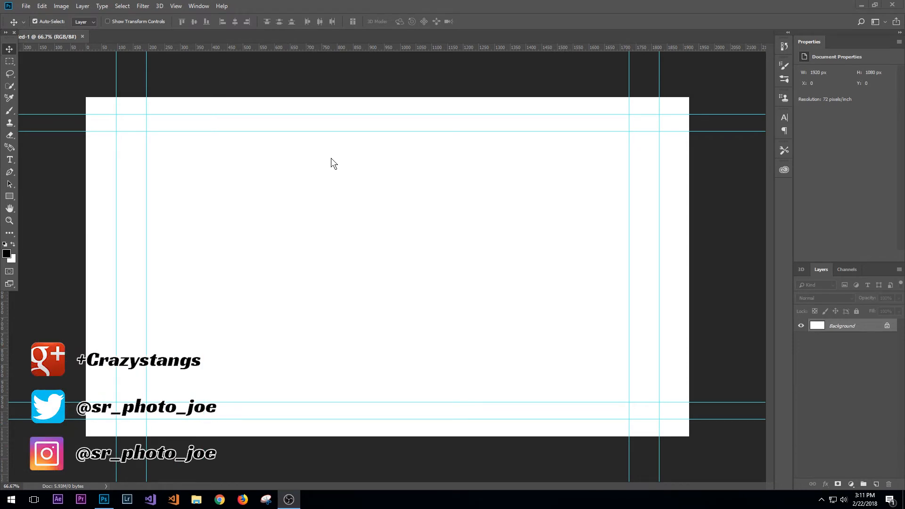
mouse_move(339, 159)
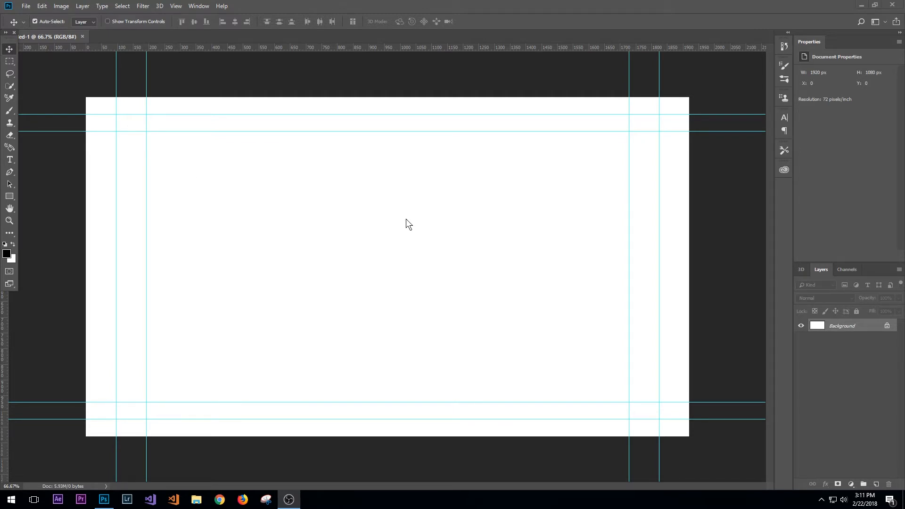
mouse_move(330, 251)
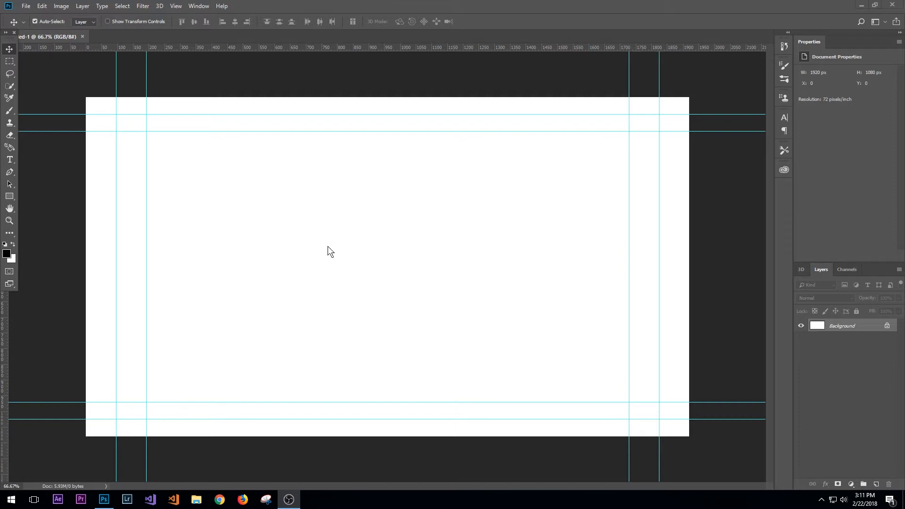
mouse_move(128, 242)
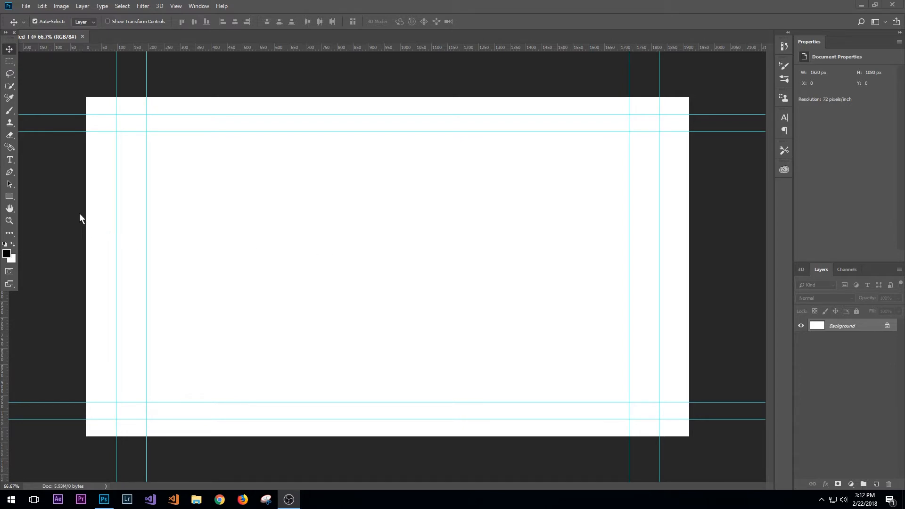
mouse_move(20, 203)
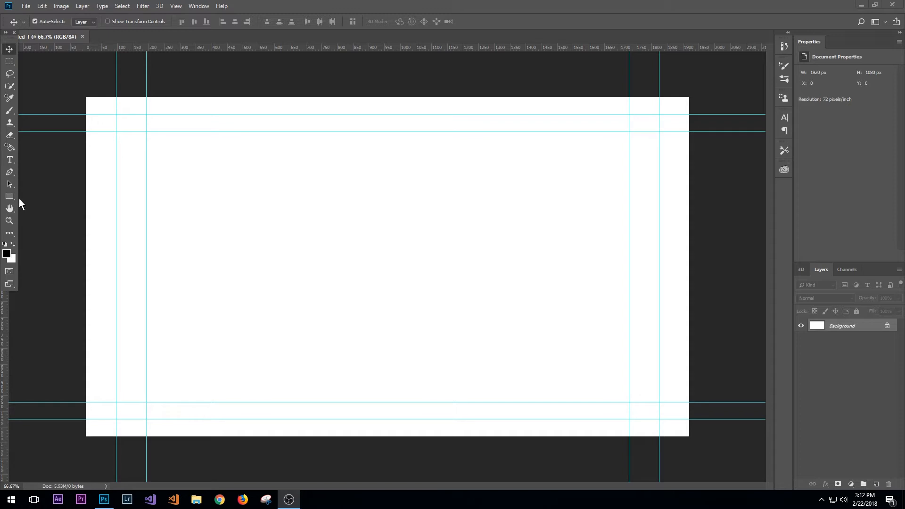
mouse_move(19, 203)
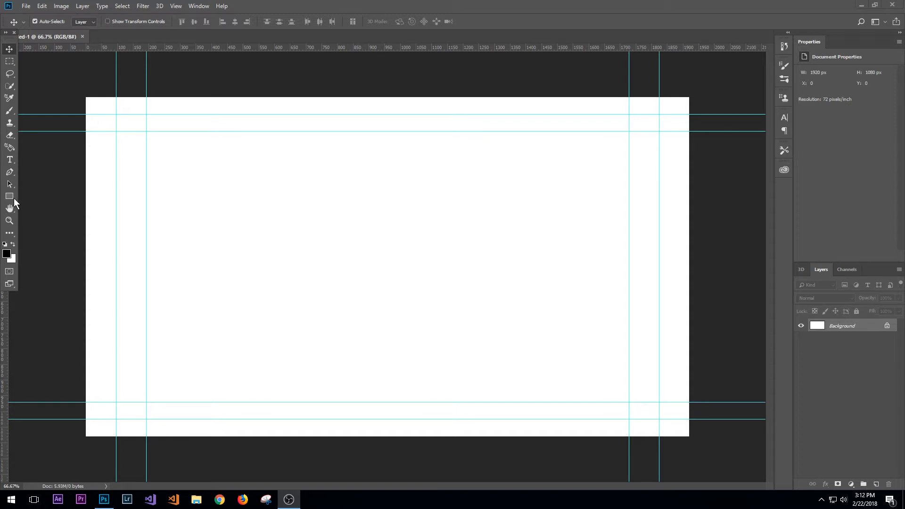
mouse_move(24, 210)
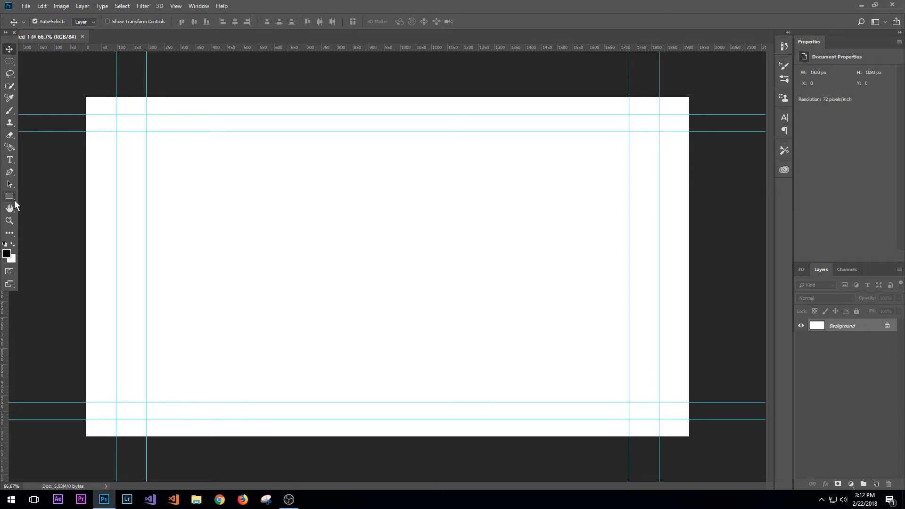
left_click(9, 196)
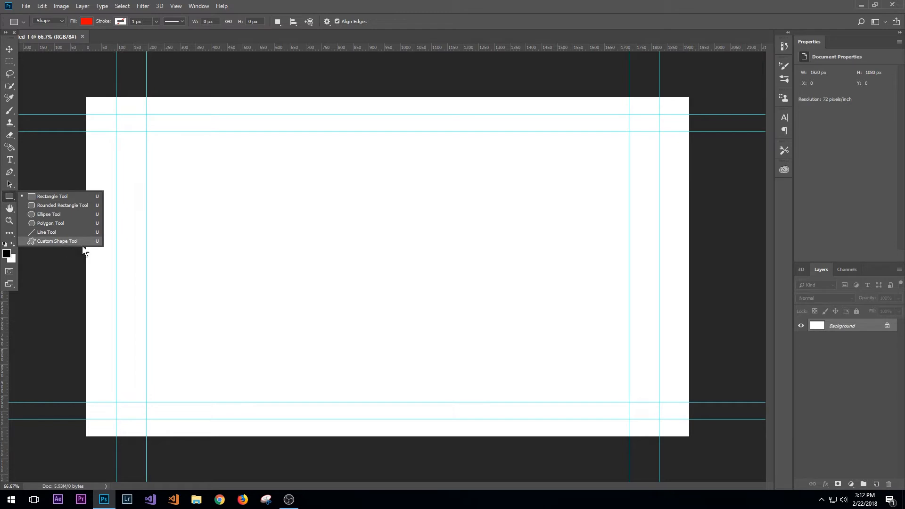
mouse_move(68, 207)
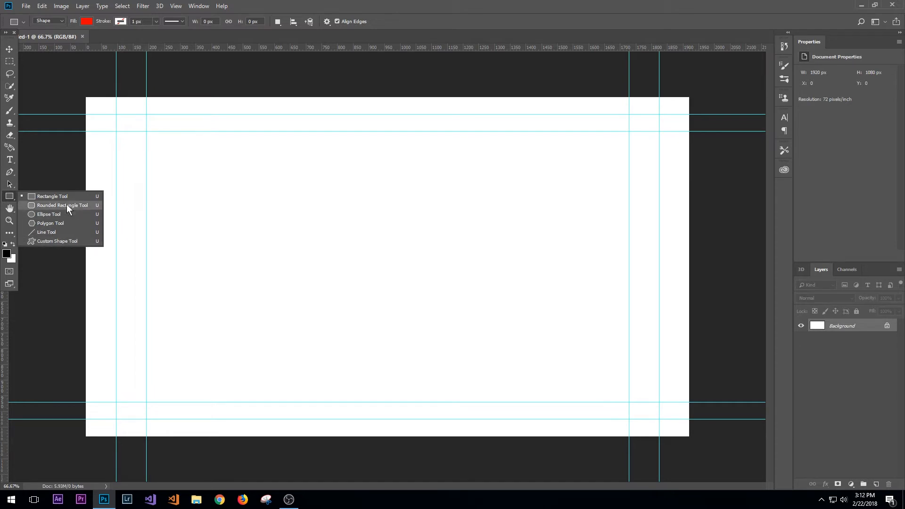
mouse_move(72, 243)
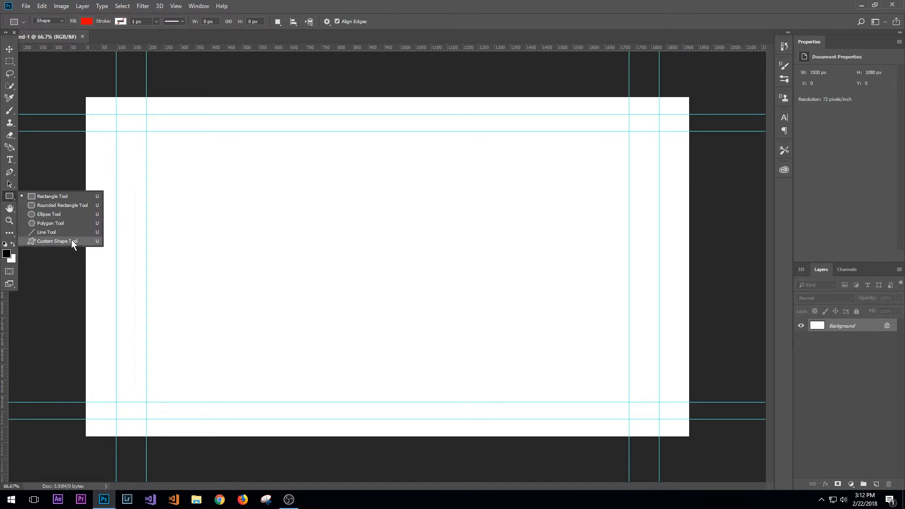
left_click(56, 240)
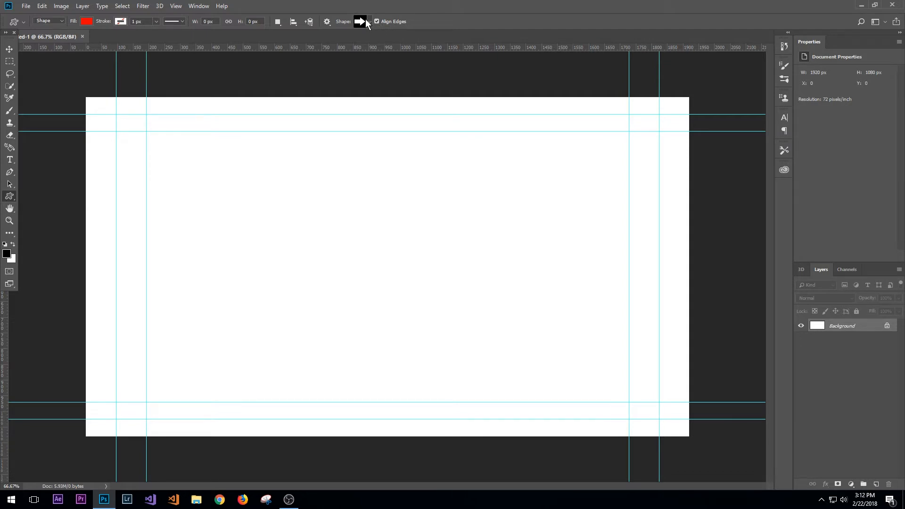
Browse the custom shape collection and its library options for the arrow preset
left_click(360, 22)
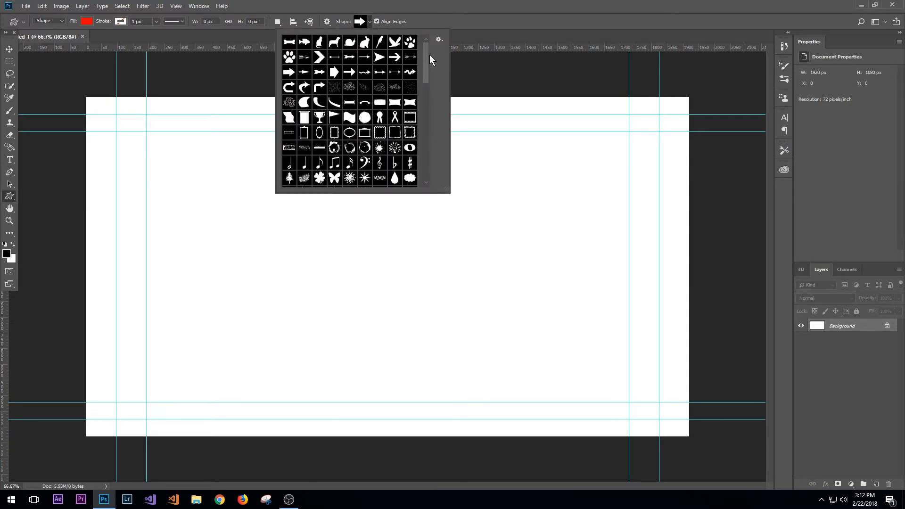
scroll("down", 3)
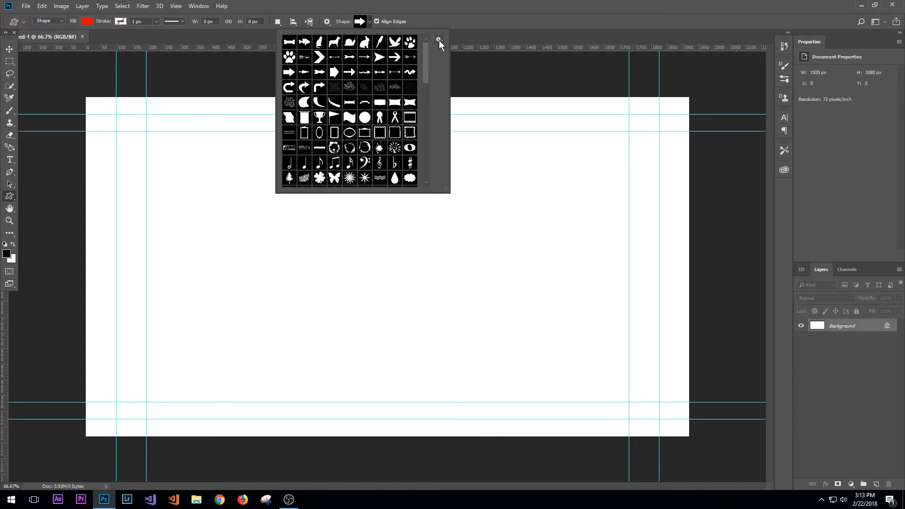
left_click(439, 39)
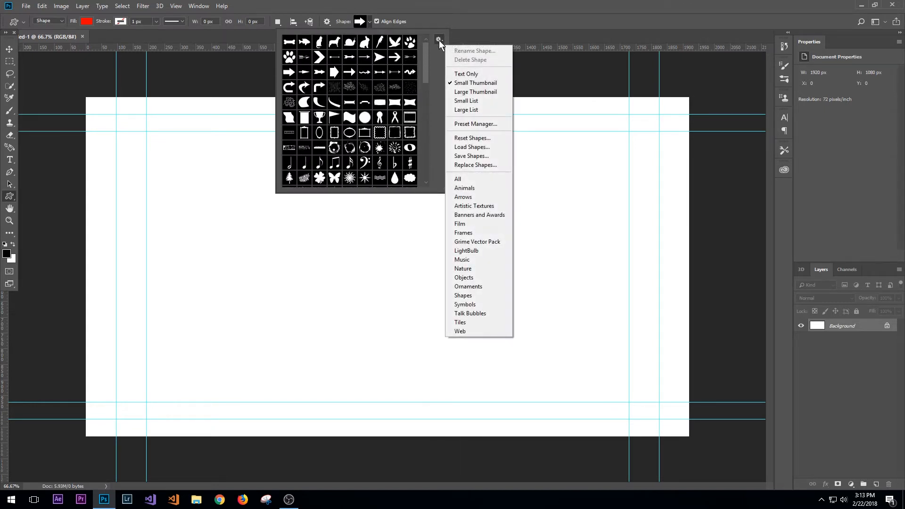
mouse_move(460, 331)
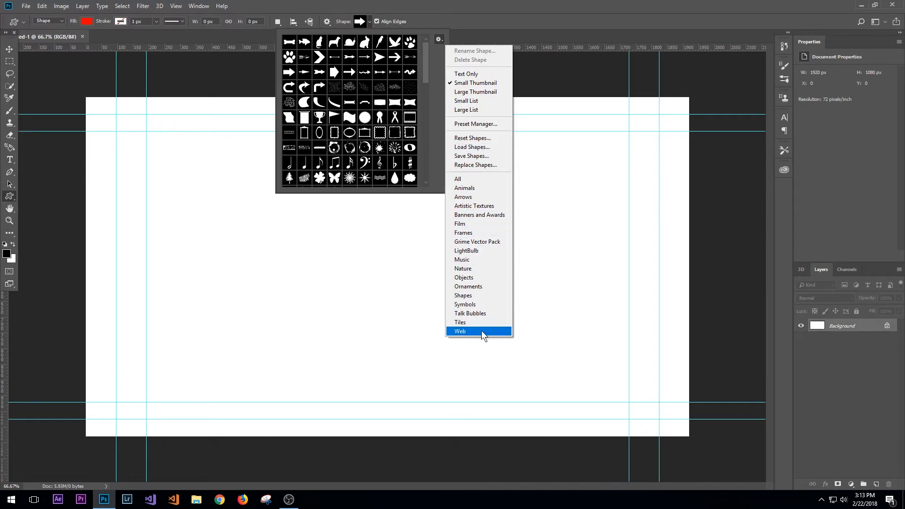
mouse_move(468, 268)
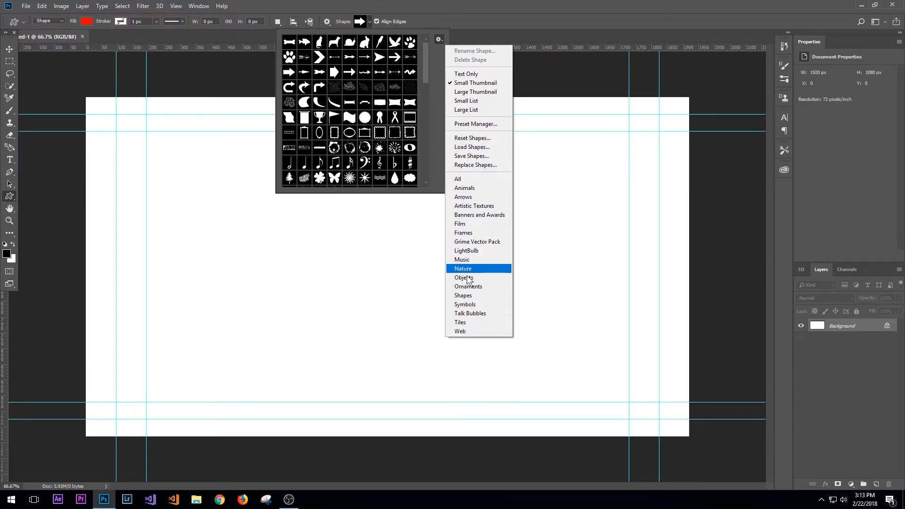
mouse_move(468, 286)
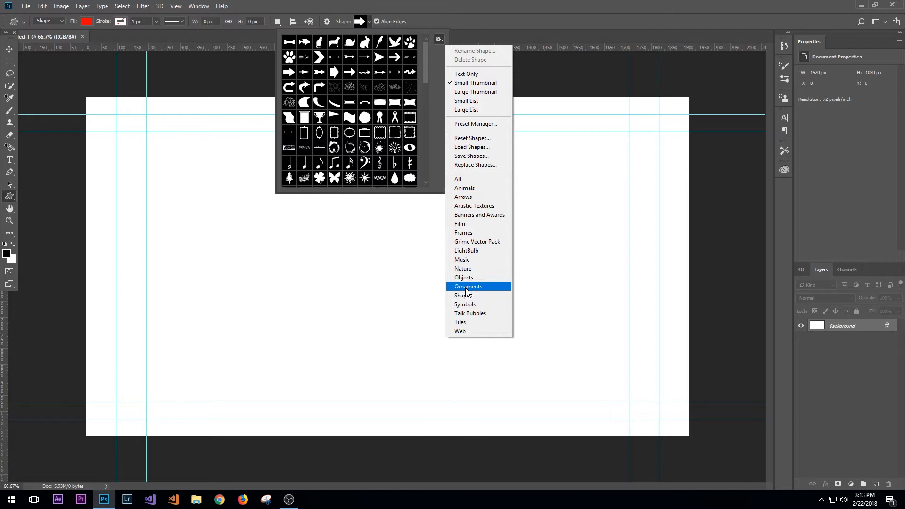
mouse_move(459, 179)
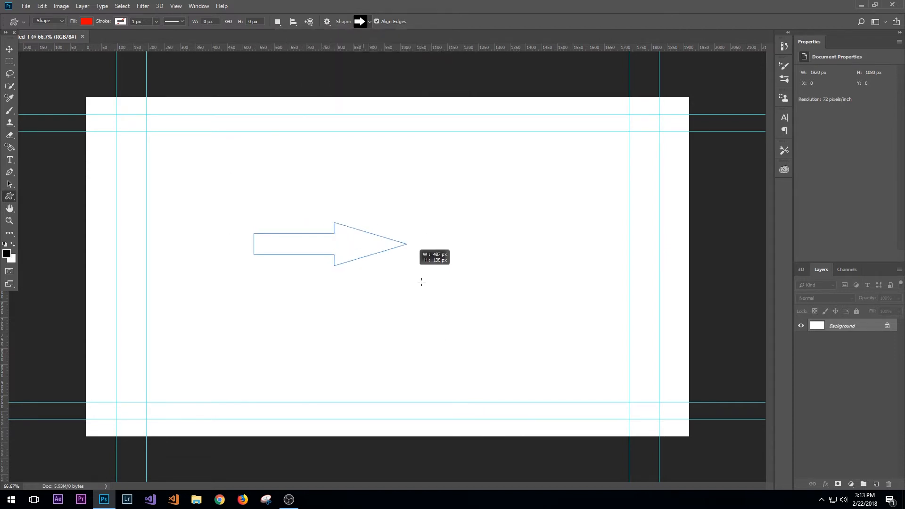
Draw a solid red right-pointing arrow left of canvas centre, then look for the transform command
left_click_drag(253, 225, 424, 321)
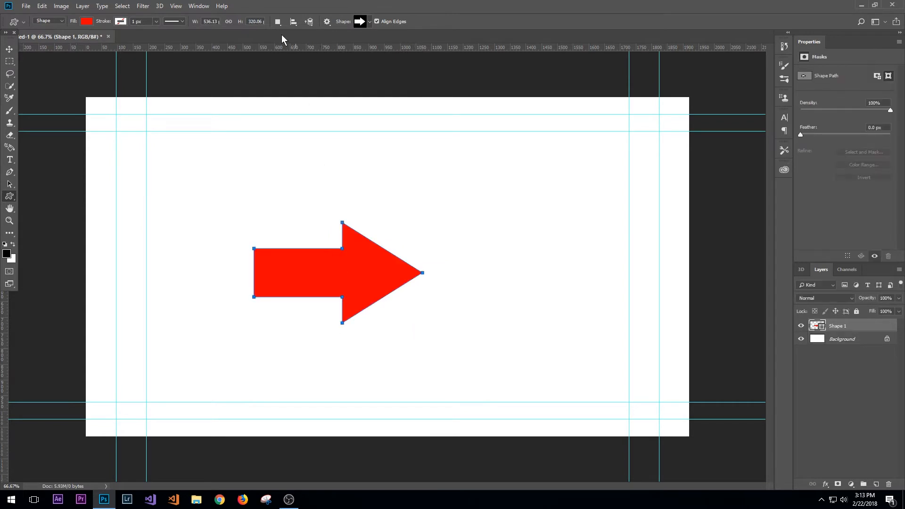
left_click(9, 49)
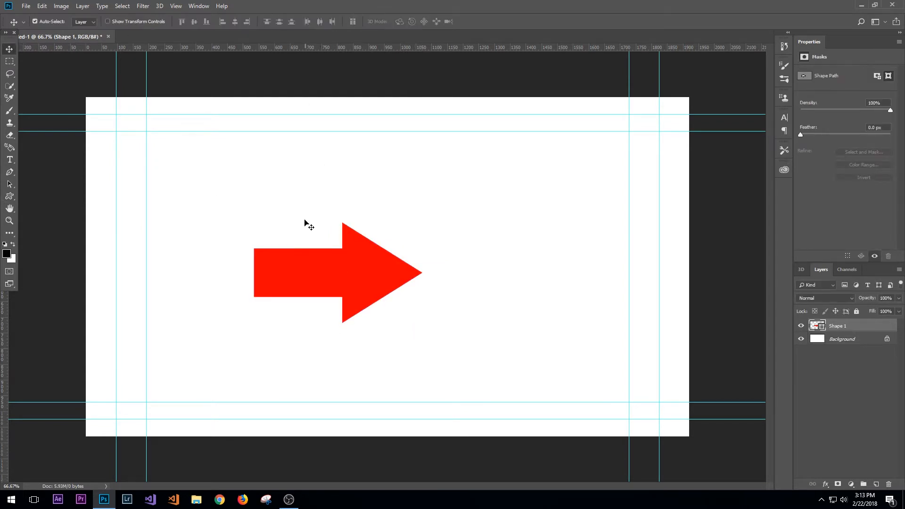
mouse_move(302, 227)
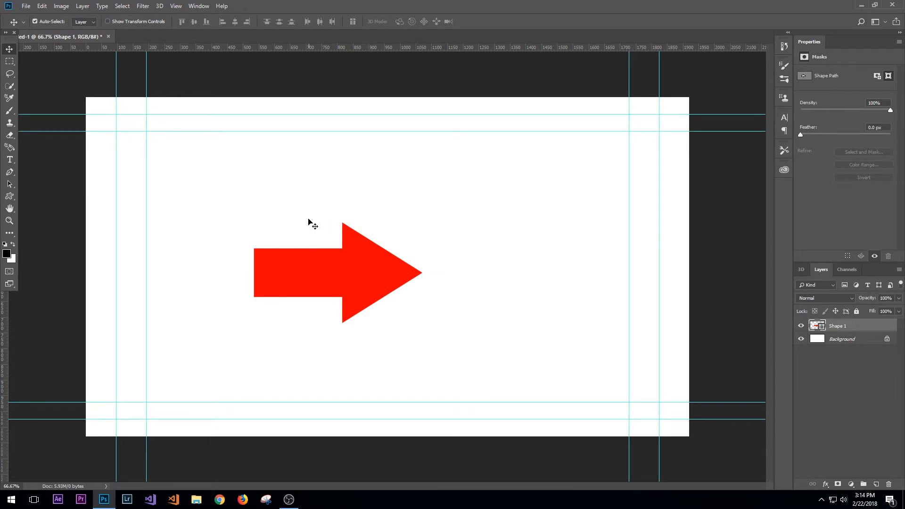
mouse_move(293, 163)
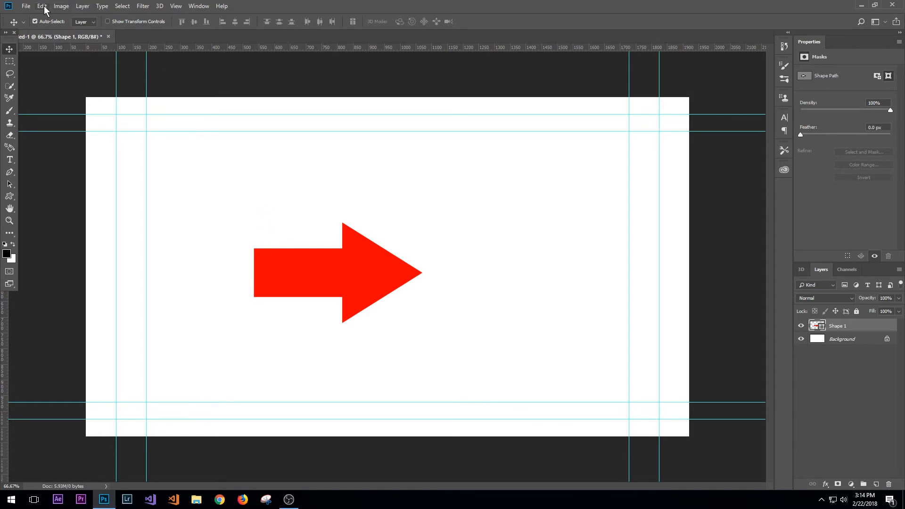
left_click(42, 6)
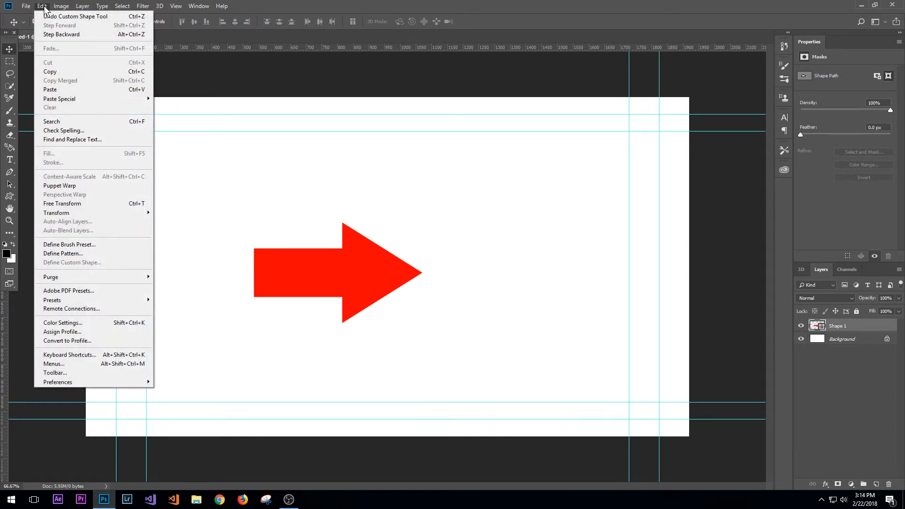
mouse_move(62, 203)
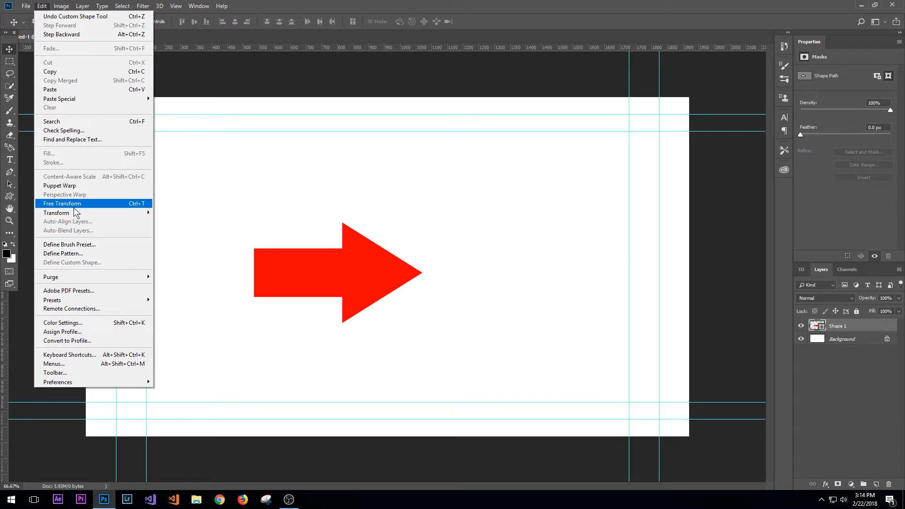
mouse_move(516, 217)
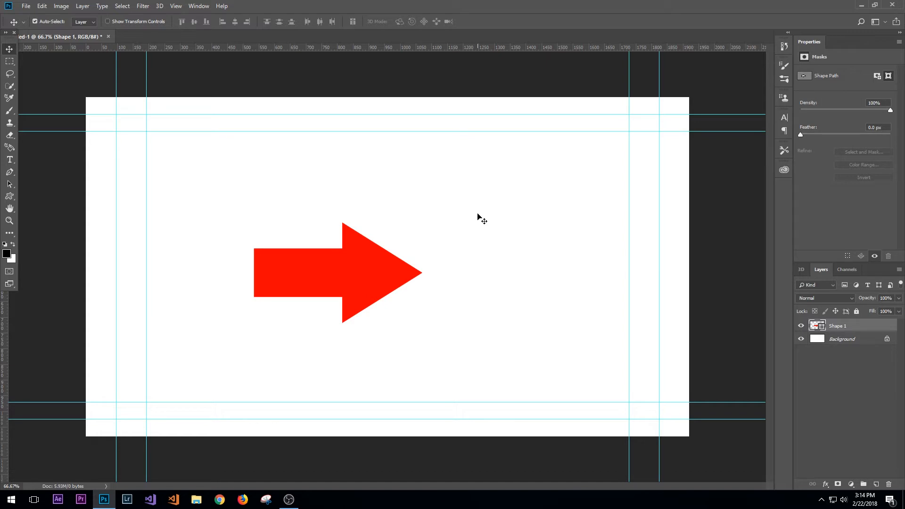
Free-transform the arrow (Ctrl+T), try a rotation, and nudge it slightly right and down
key("ctrl+t")
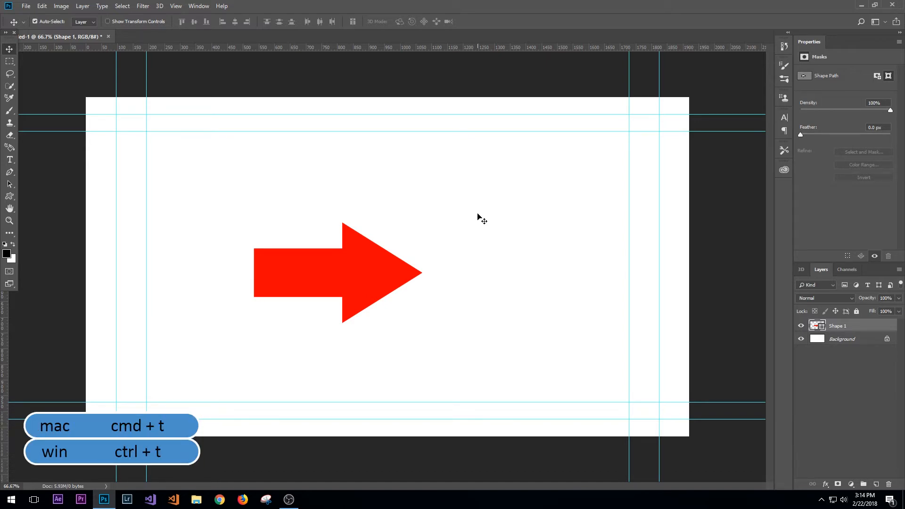
key("ctrl+t")
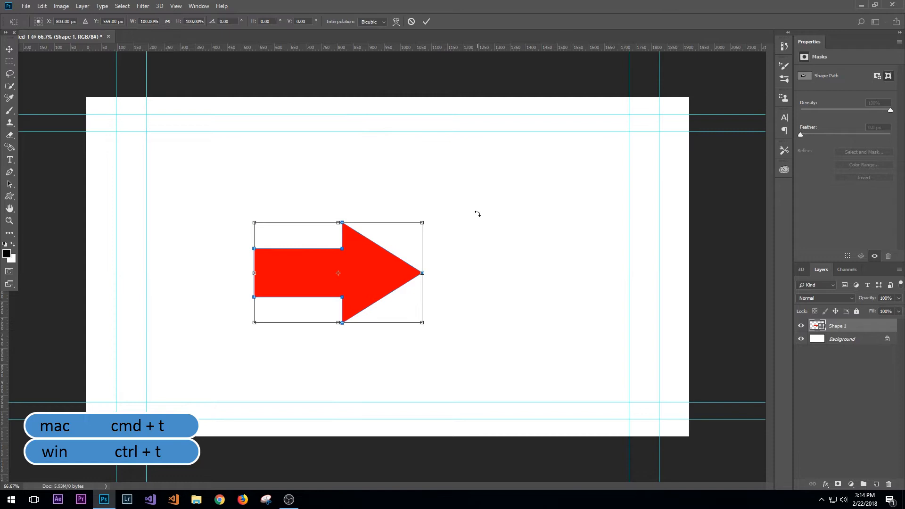
mouse_move(432, 188)
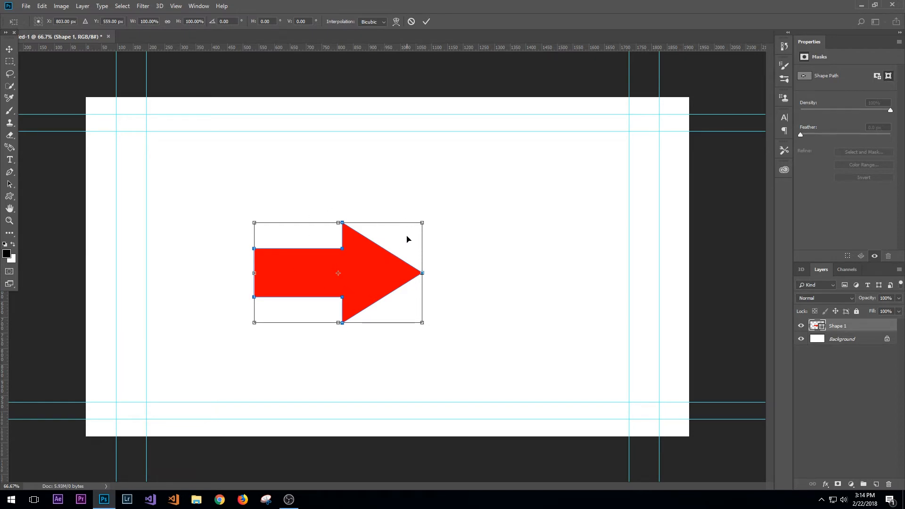
mouse_move(451, 200)
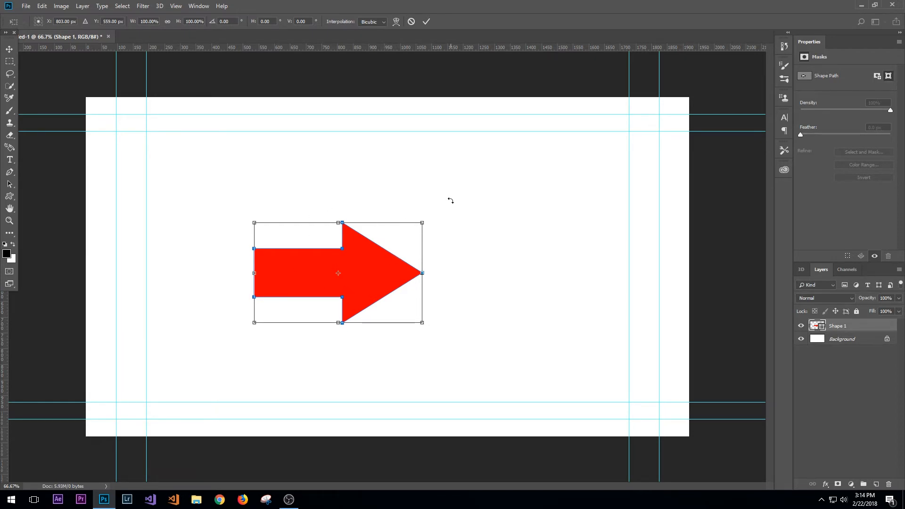
mouse_move(410, 233)
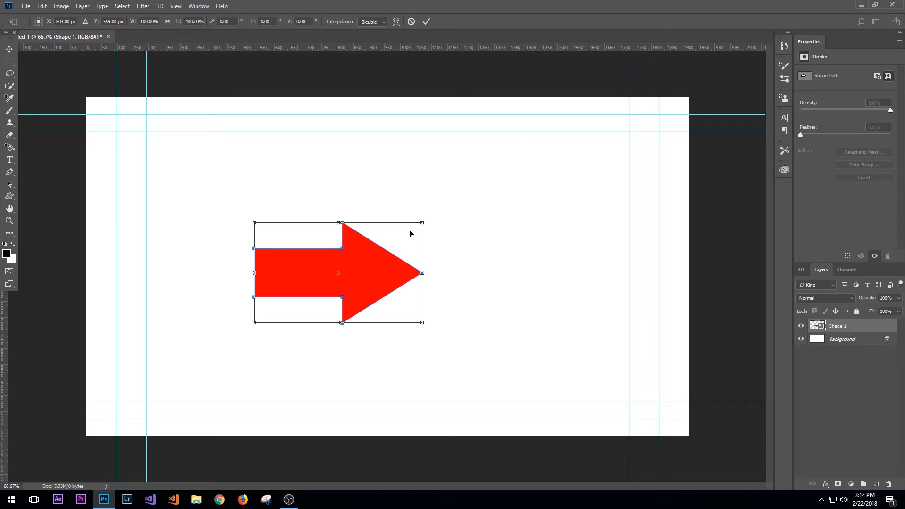
mouse_move(385, 245)
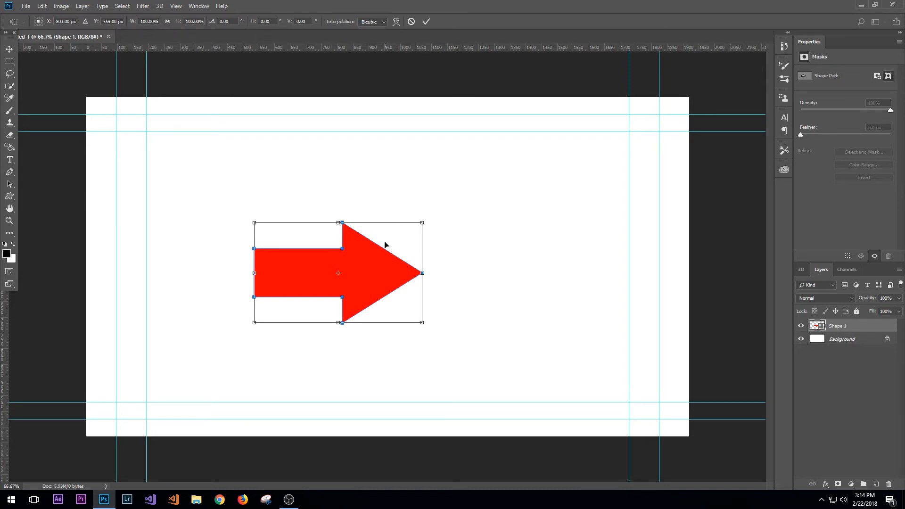
mouse_move(397, 244)
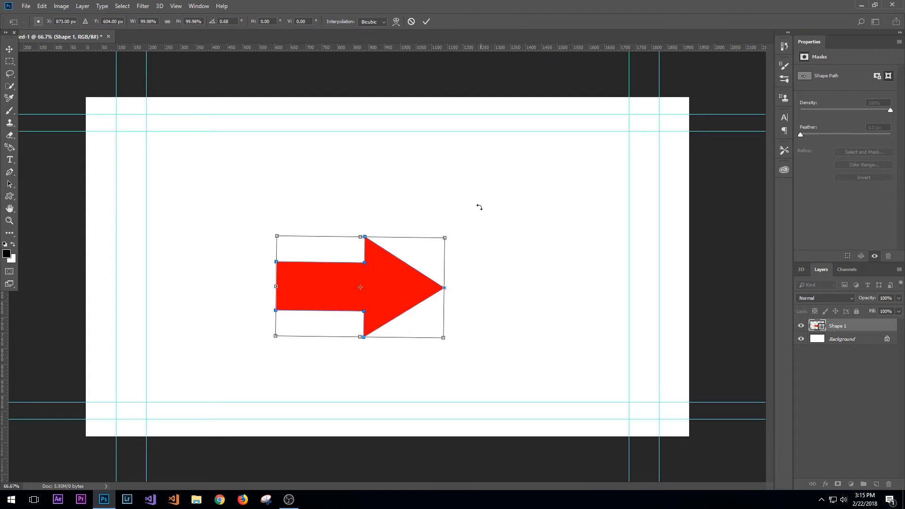
mouse_move(505, 194)
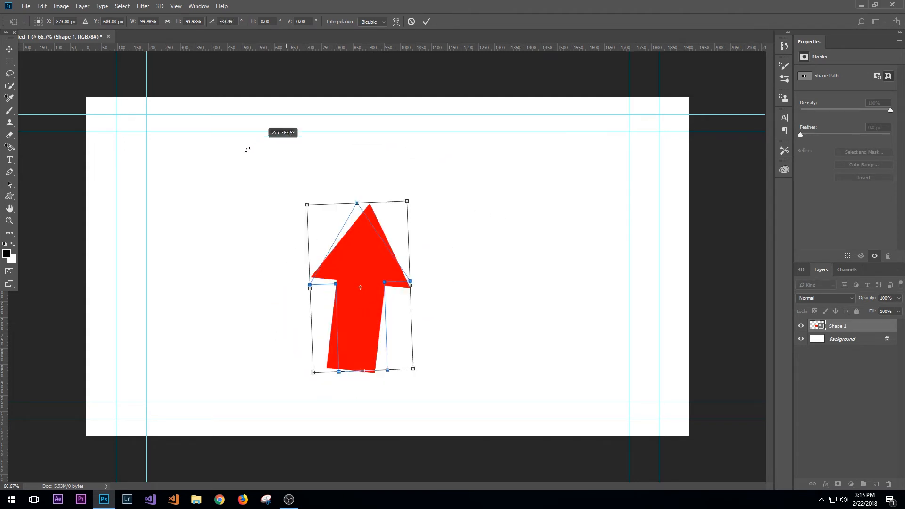
left_click_drag(248, 149, 471, 215)
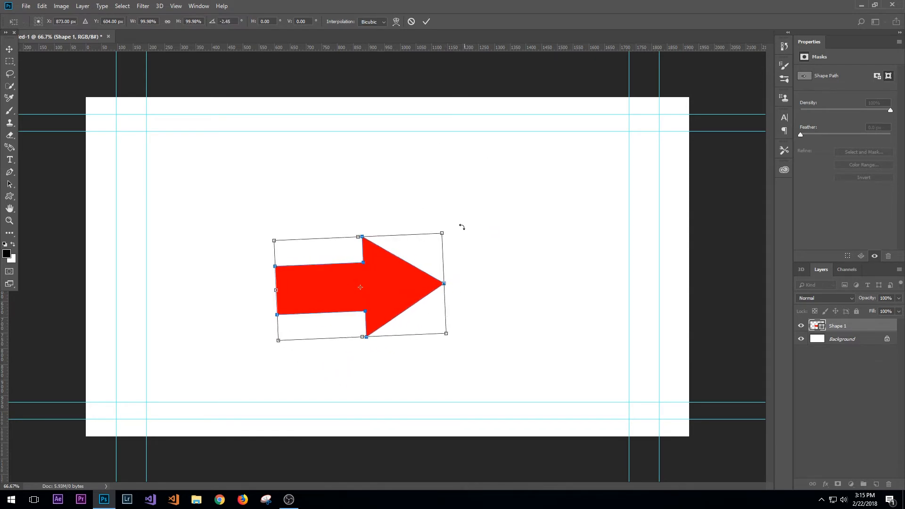
mouse_move(361, 292)
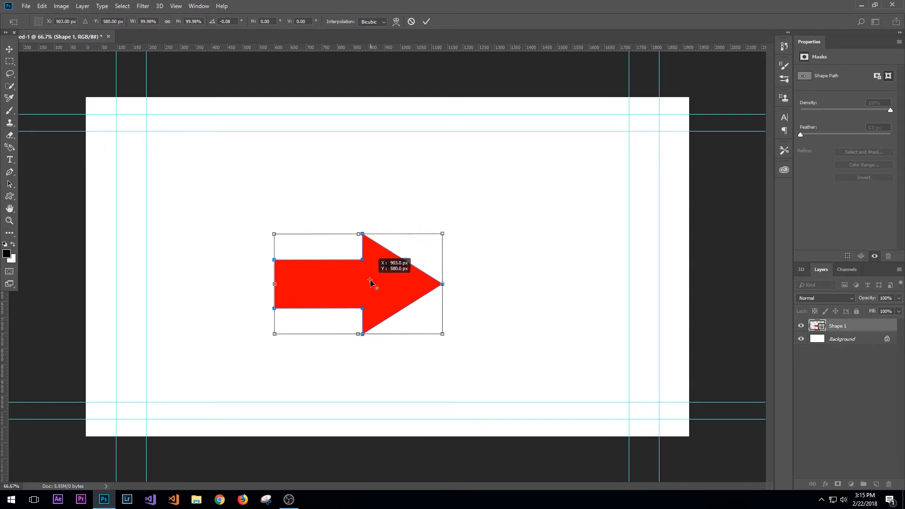
left_click_drag(370, 283, 359, 288)
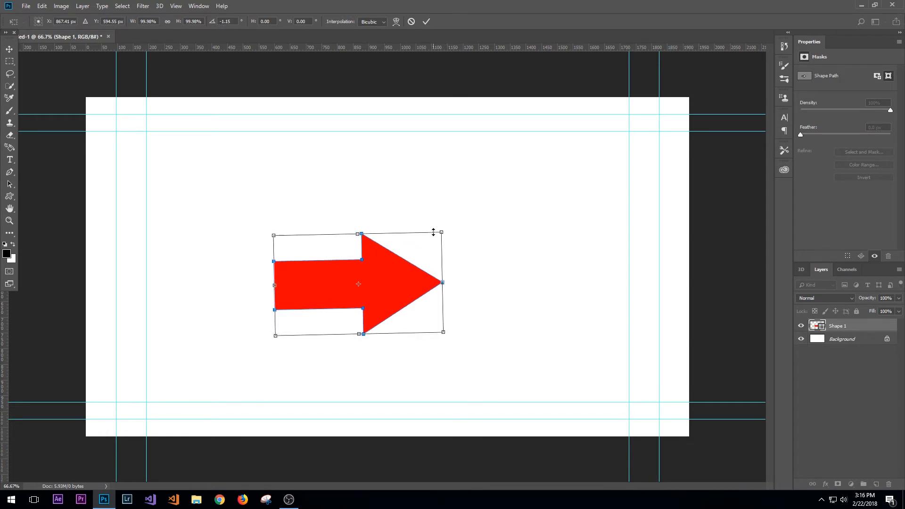
mouse_move(339, 204)
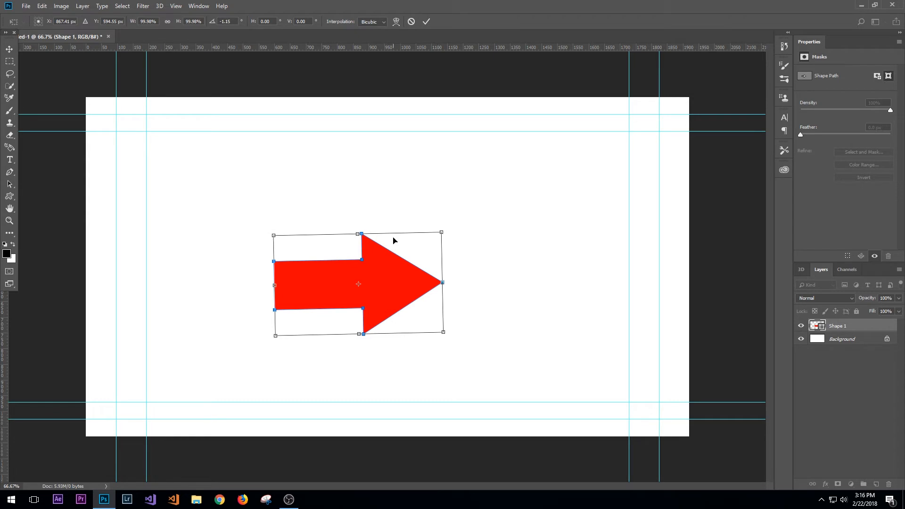
mouse_move(358, 234)
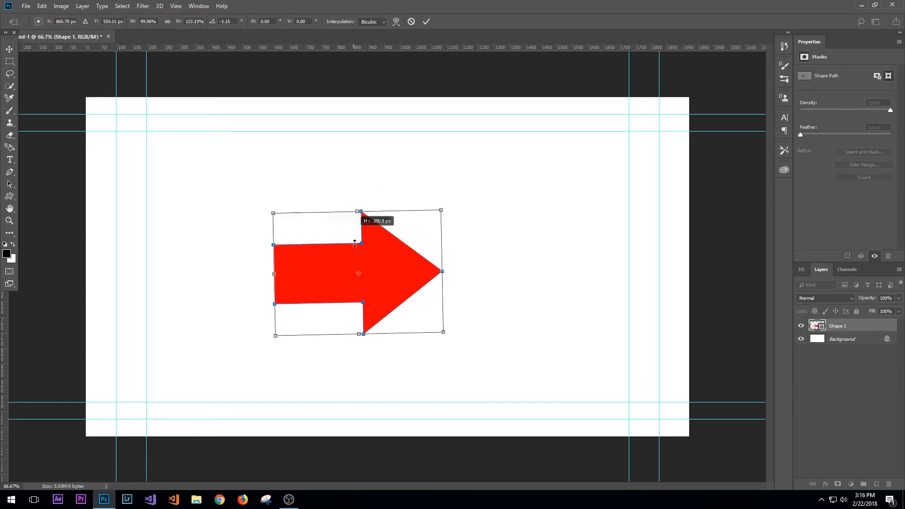
Stretch the arrow's height and width, then scale it proportionally to about 94–96%
left_click_drag(358, 211, 358, 225)
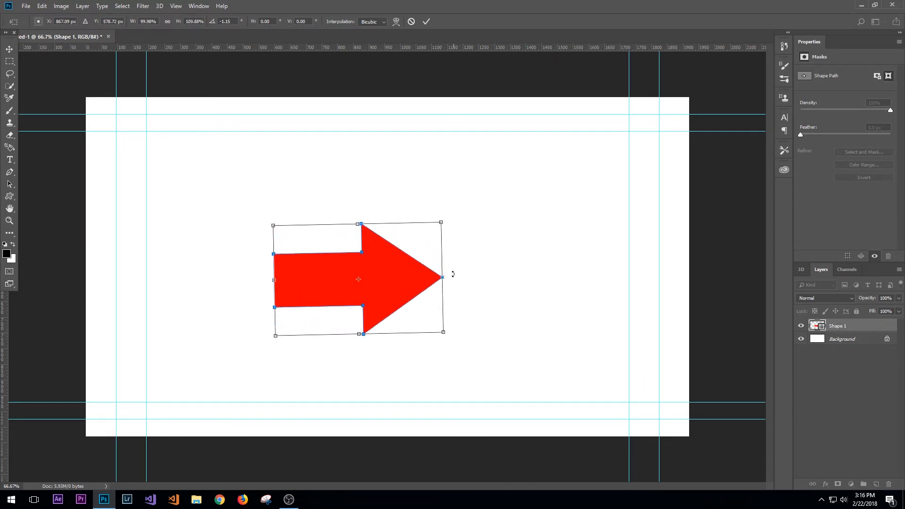
left_click_drag(442, 276, 460, 265)
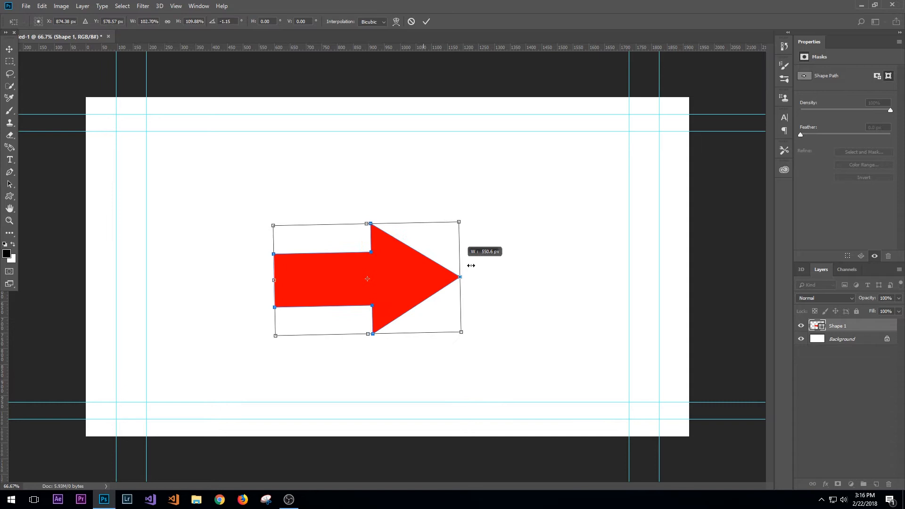
left_click_drag(458, 277, 473, 277)
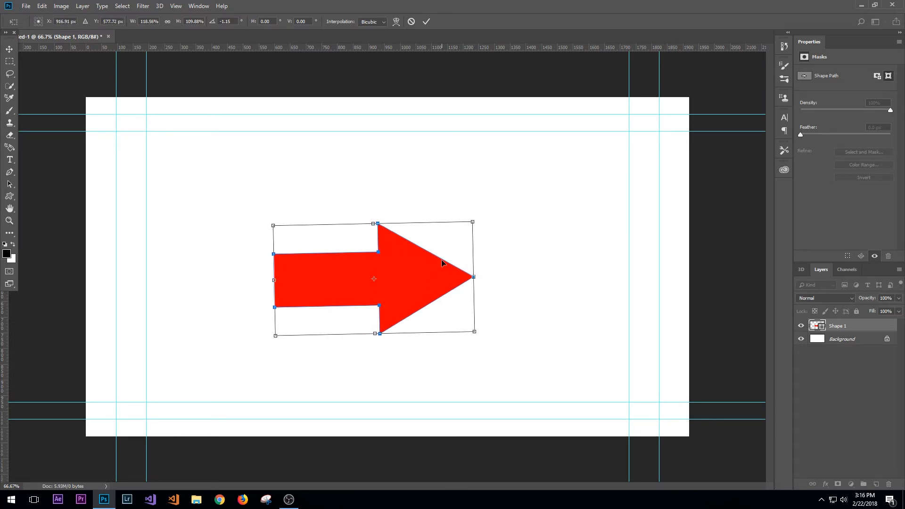
mouse_move(474, 221)
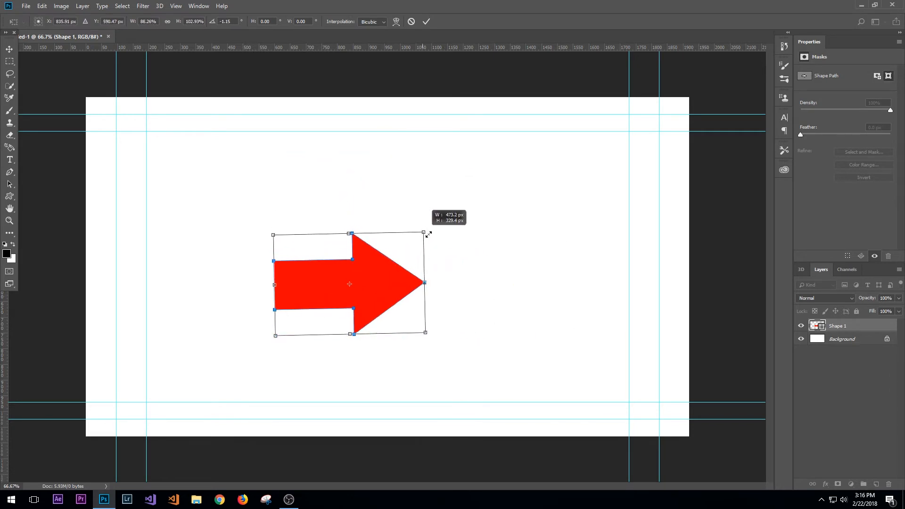
left_click_drag(425, 233, 436, 237)
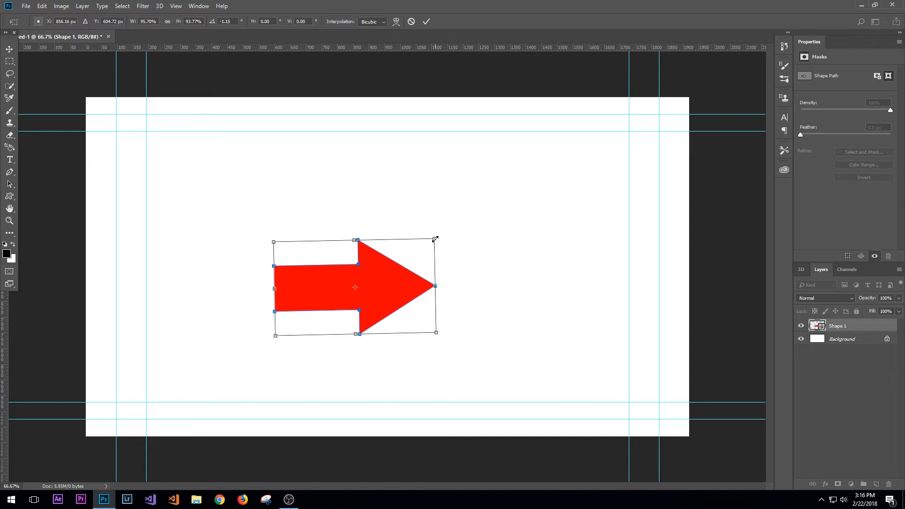
mouse_move(471, 220)
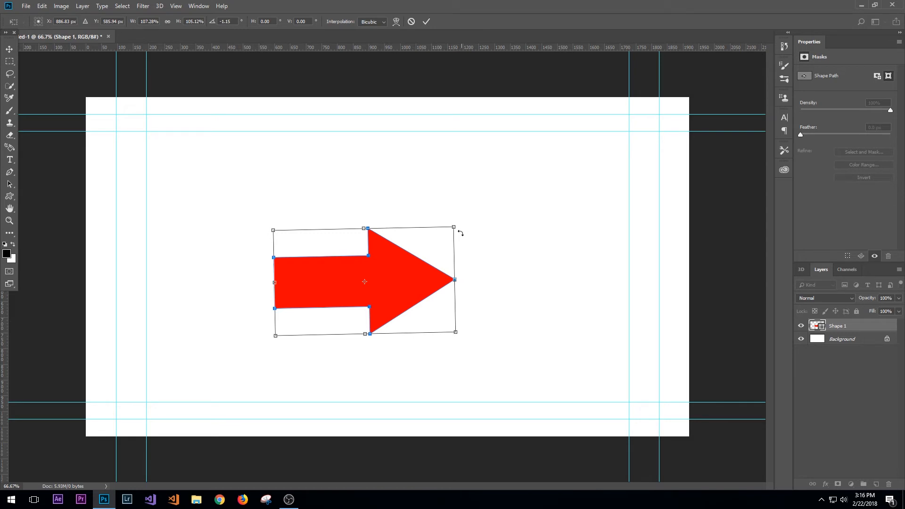
mouse_move(457, 230)
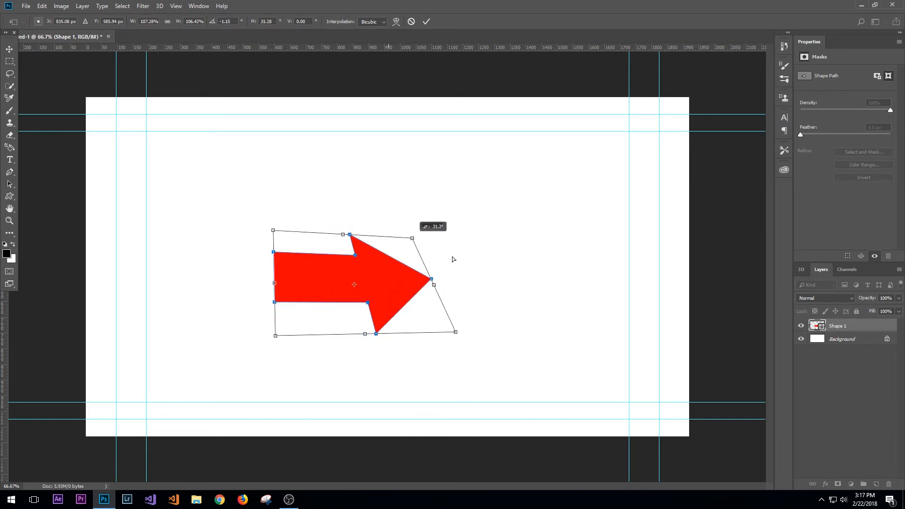
left_click_drag(432, 227, 473, 236)
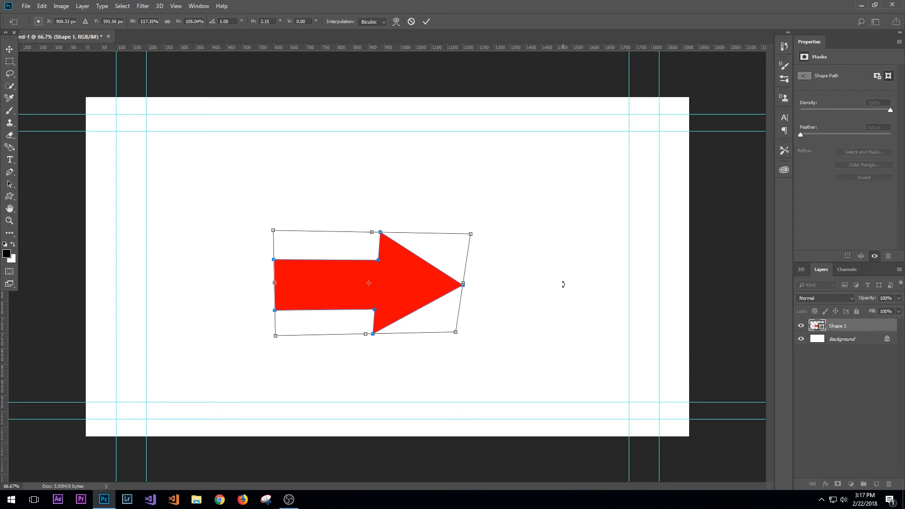
mouse_move(445, 204)
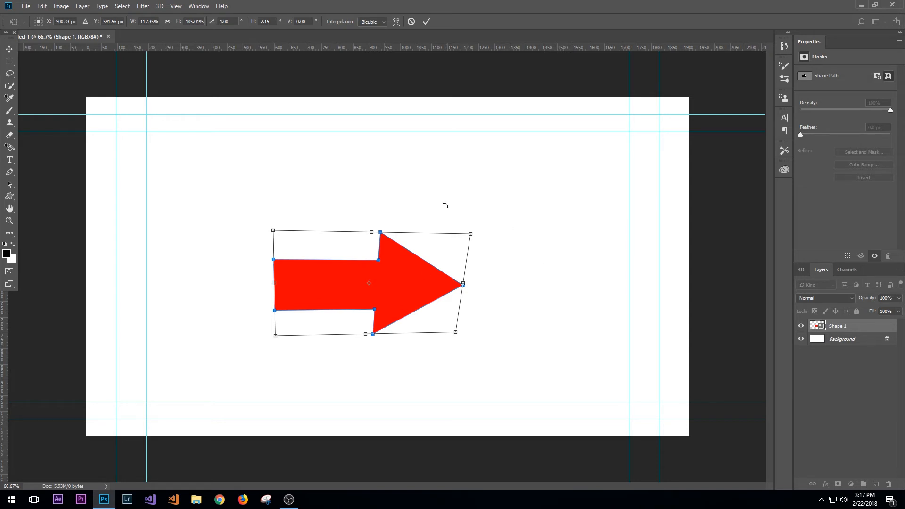
mouse_move(457, 232)
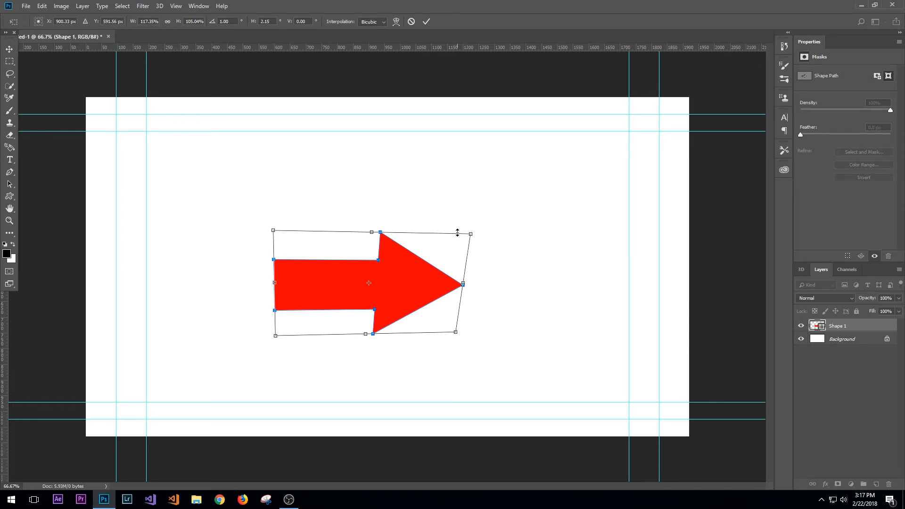
key("ctrl+z")
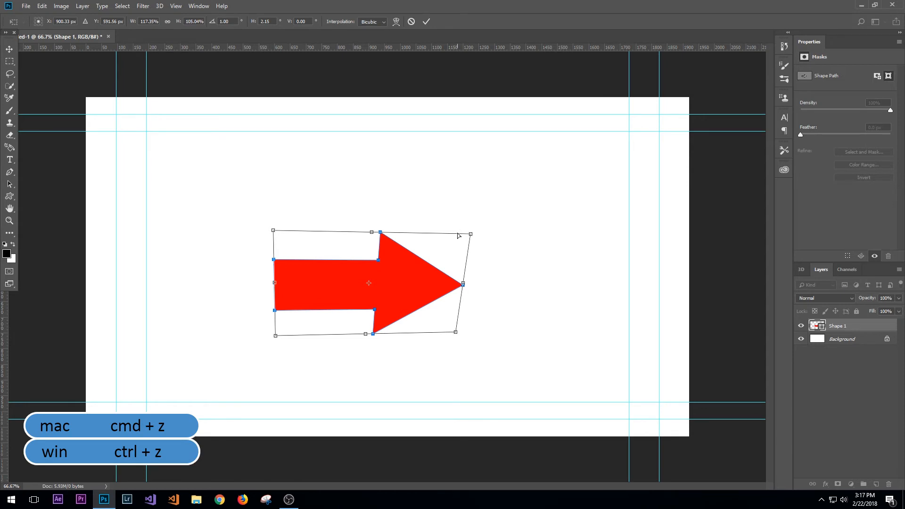
left_click_drag(458, 236, 454, 232)
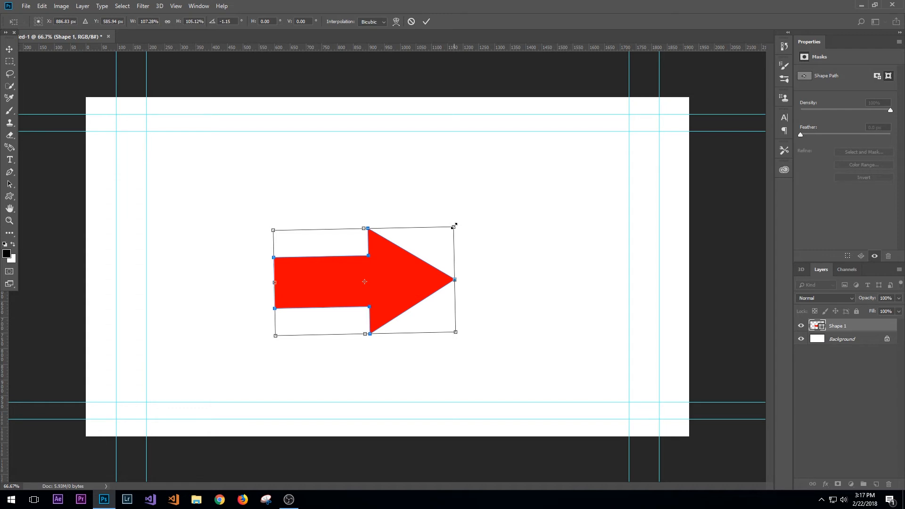
mouse_move(420, 248)
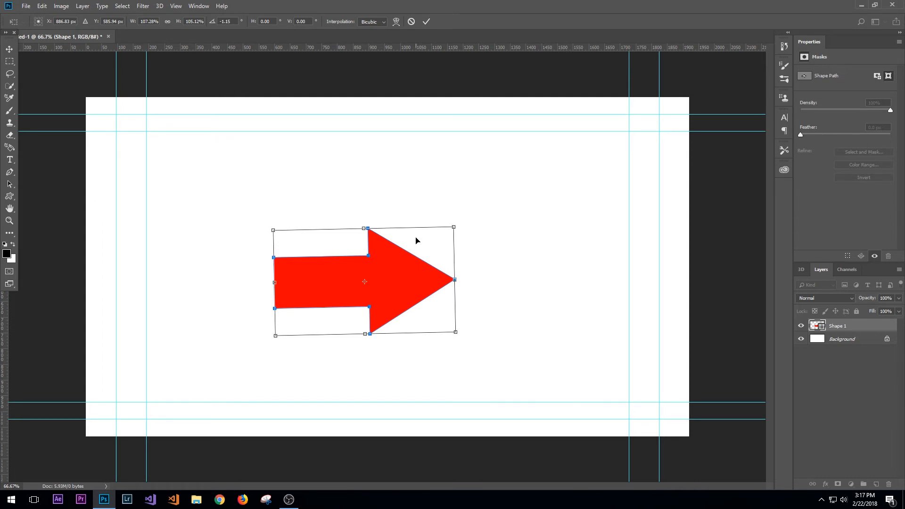
right_click(416, 242)
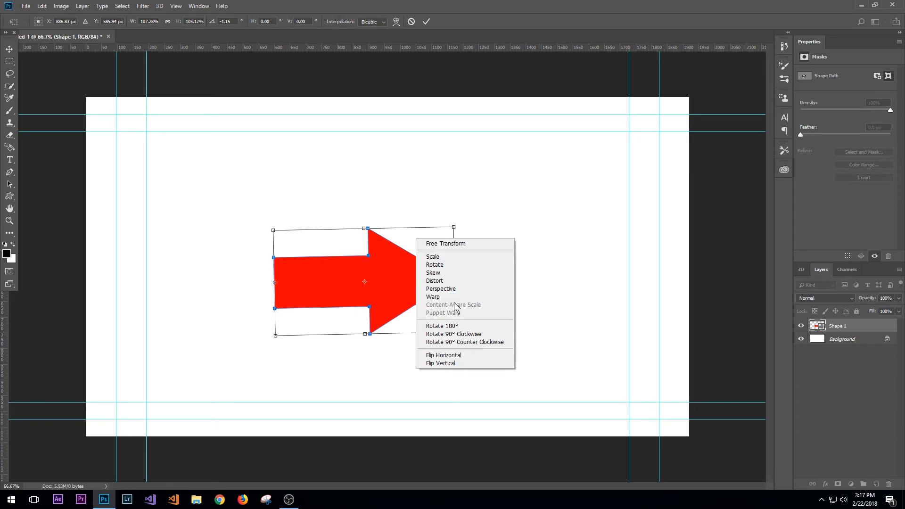
mouse_move(432, 257)
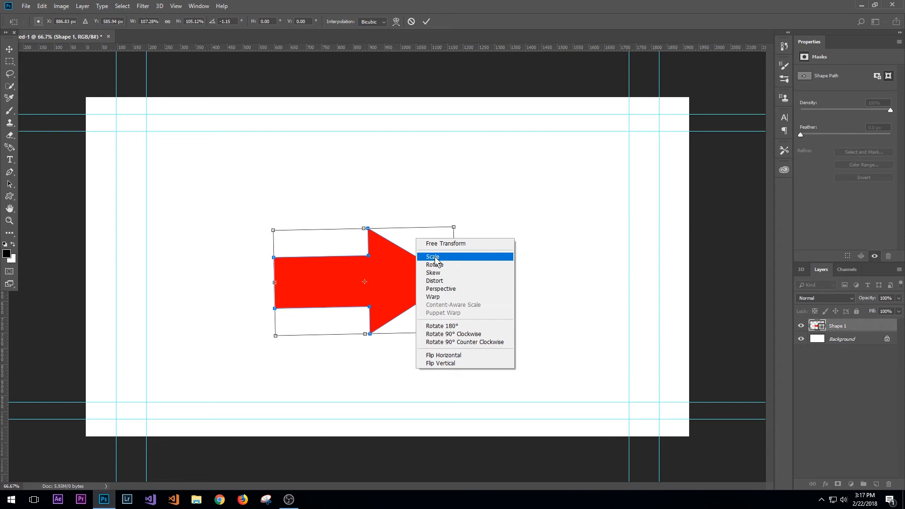
mouse_move(464, 288)
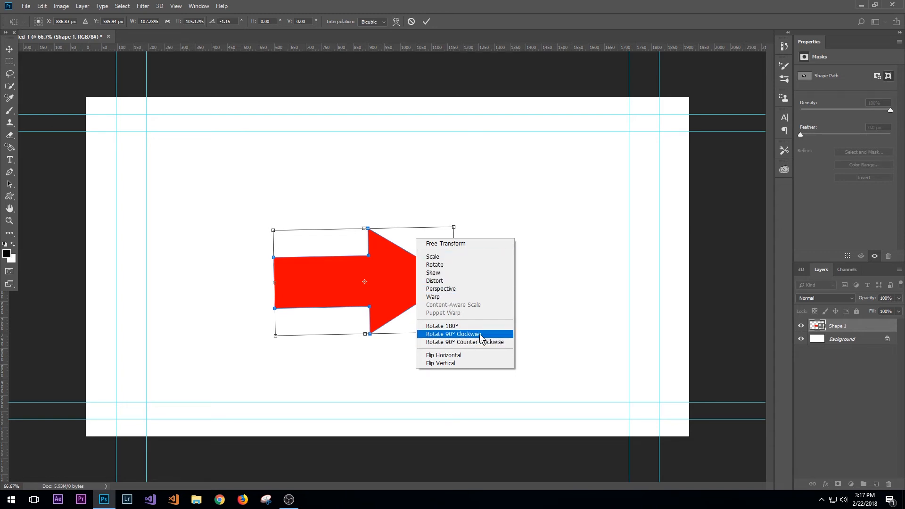
mouse_move(450, 363)
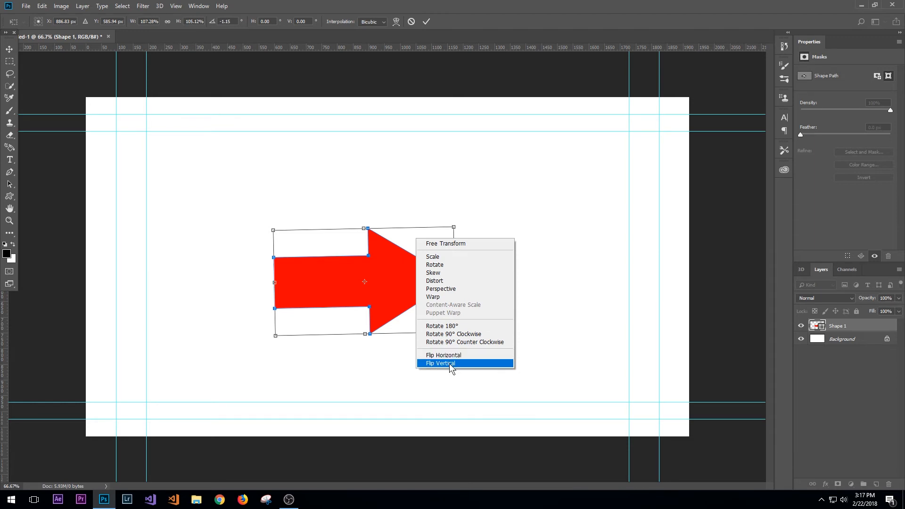
mouse_move(444, 332)
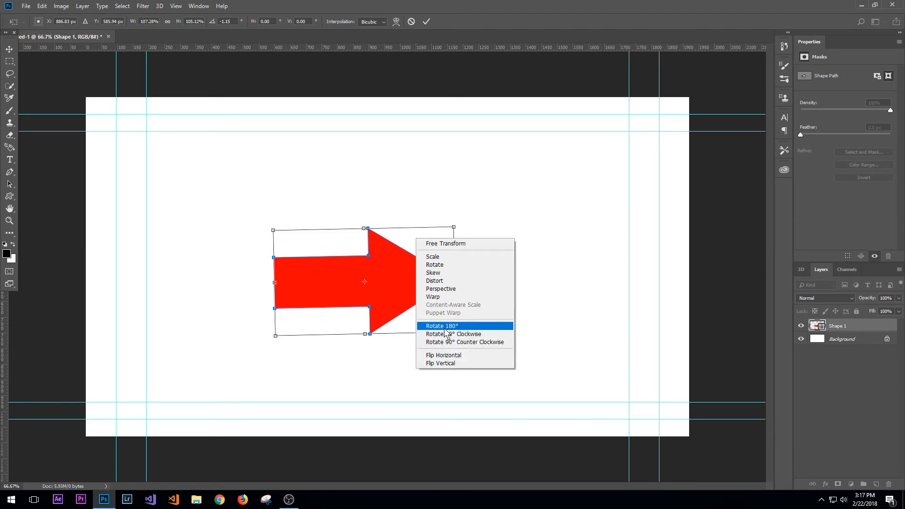
mouse_move(453, 334)
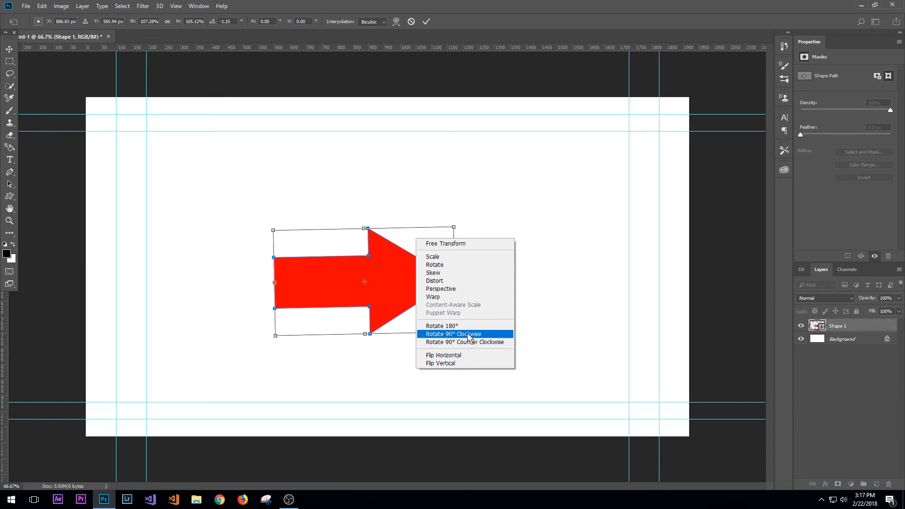
mouse_move(456, 355)
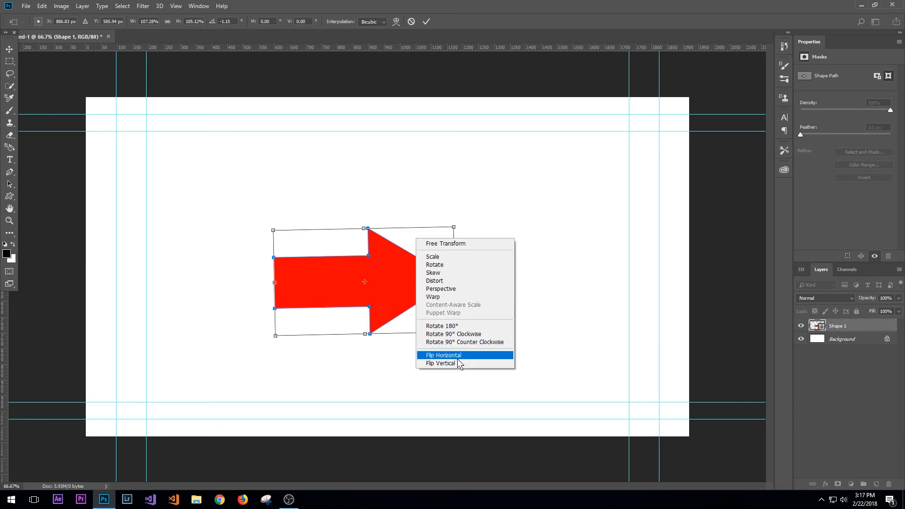
mouse_move(456, 362)
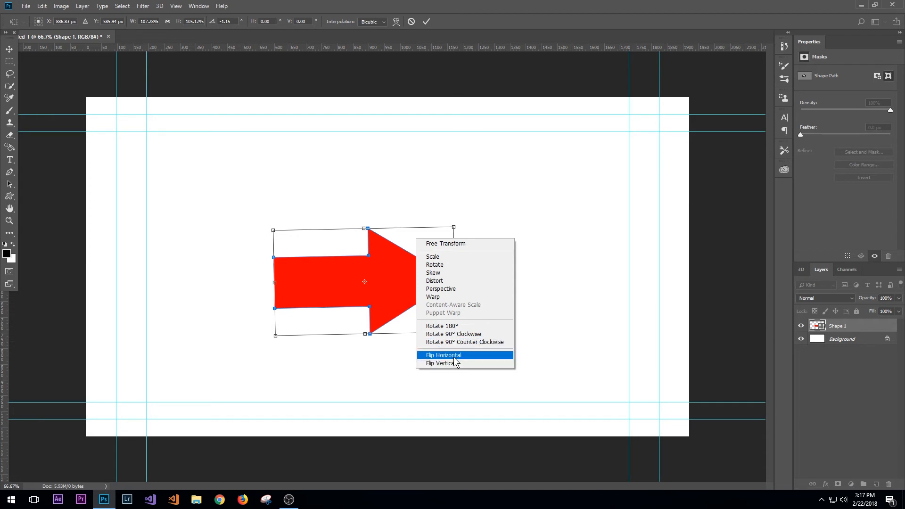
Flip the arrow horizontally so it points left
left_click(442, 355)
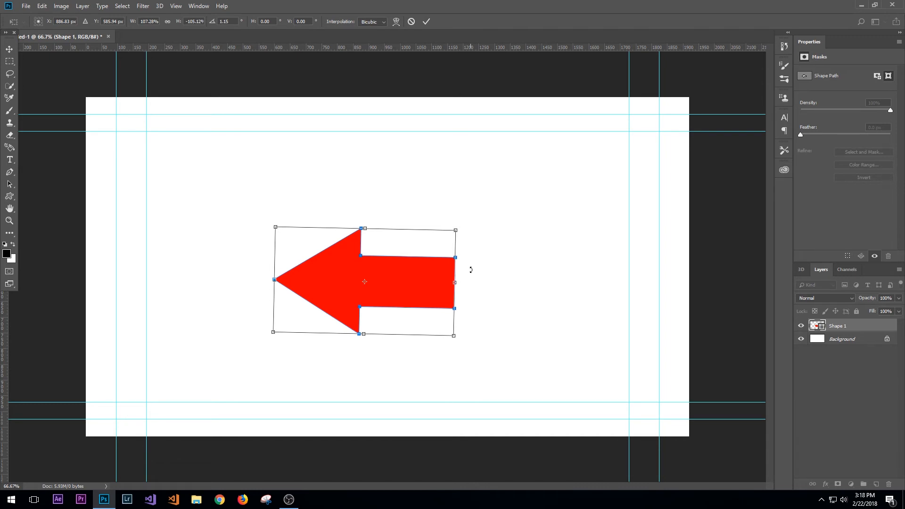
mouse_move(415, 282)
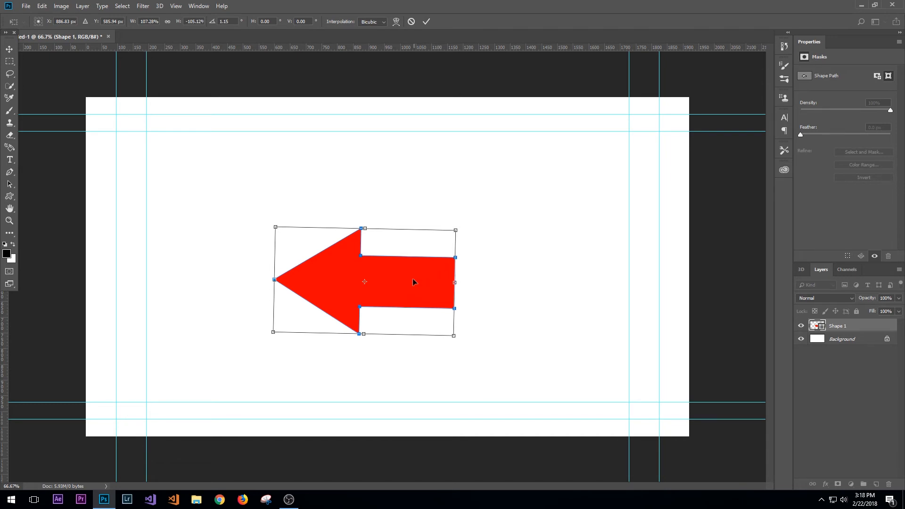
mouse_move(374, 276)
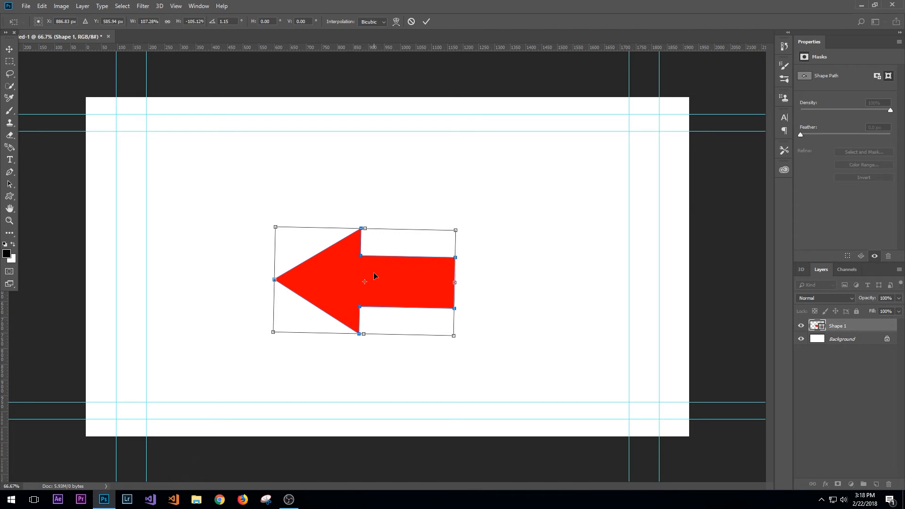
mouse_move(413, 272)
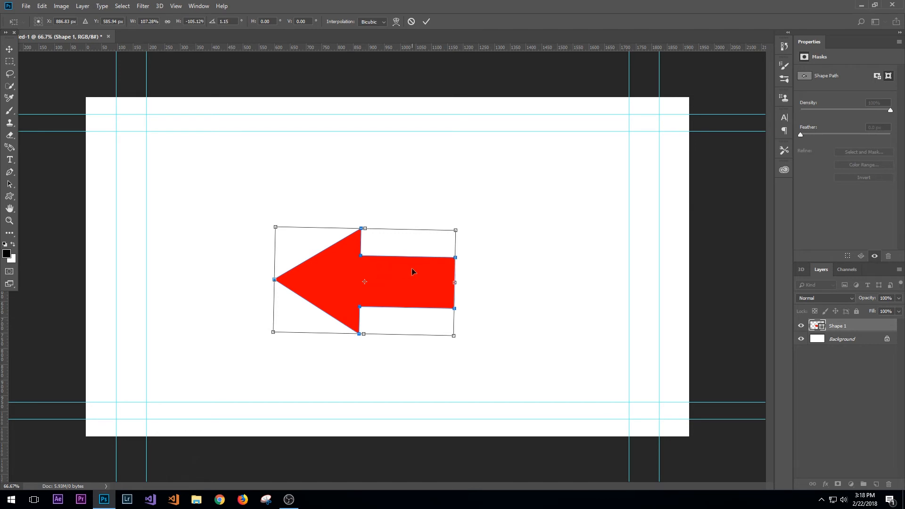
mouse_move(200, 146)
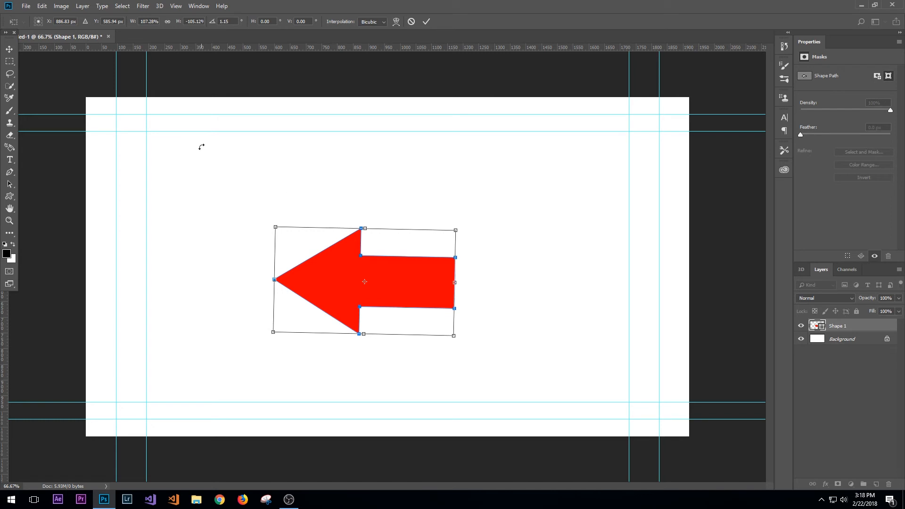
mouse_move(262, 219)
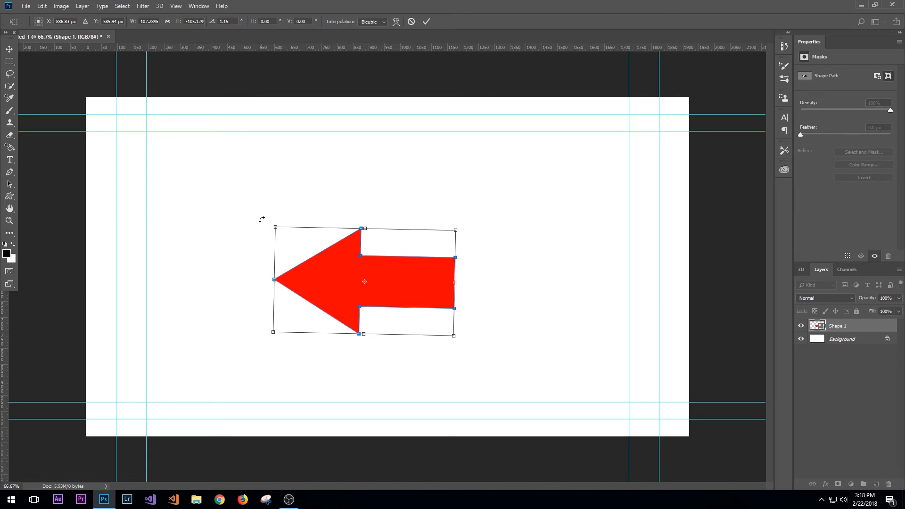
mouse_move(379, 328)
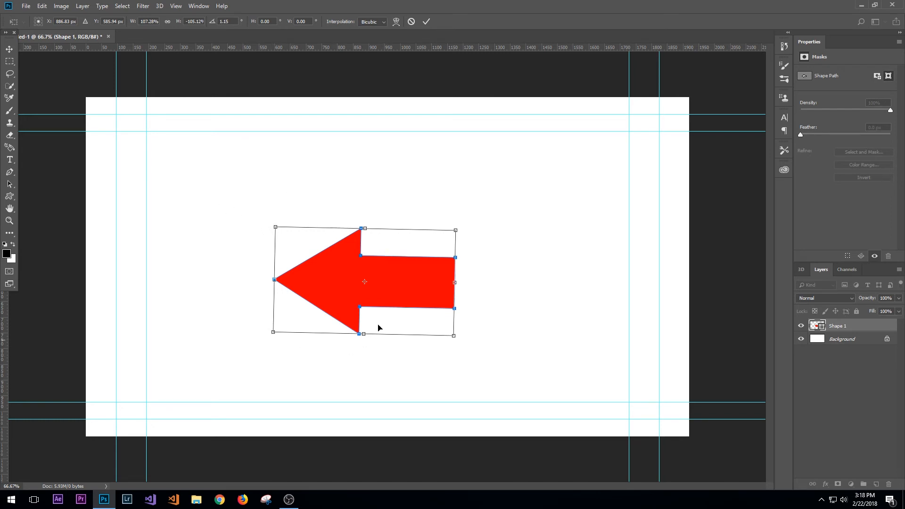
mouse_move(358, 335)
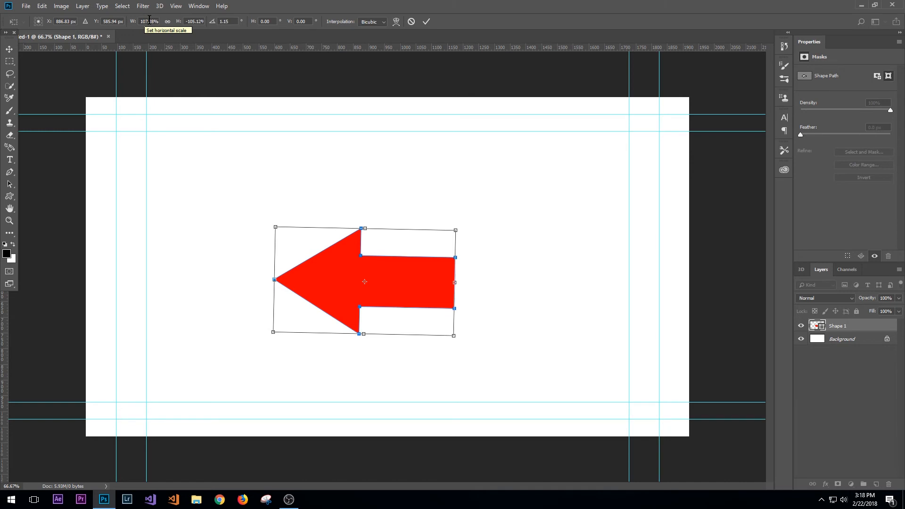
mouse_move(113, 21)
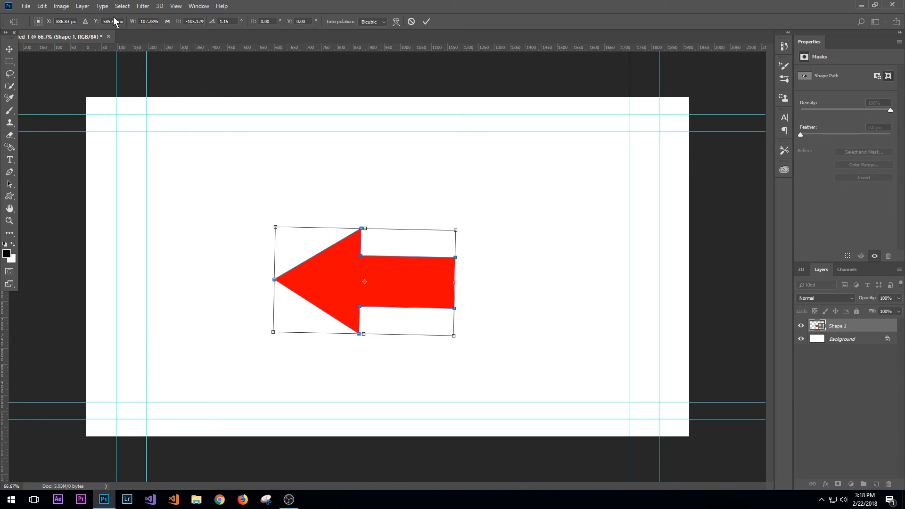
Scale the left-pointing arrow down to about 86%, nearer the canvas centre
left_click(148, 21)
type("50")
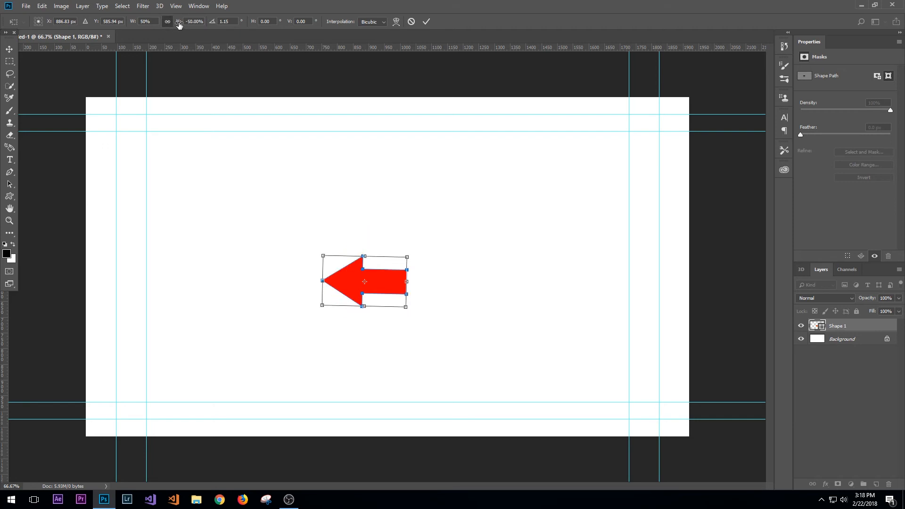
mouse_move(386, 278)
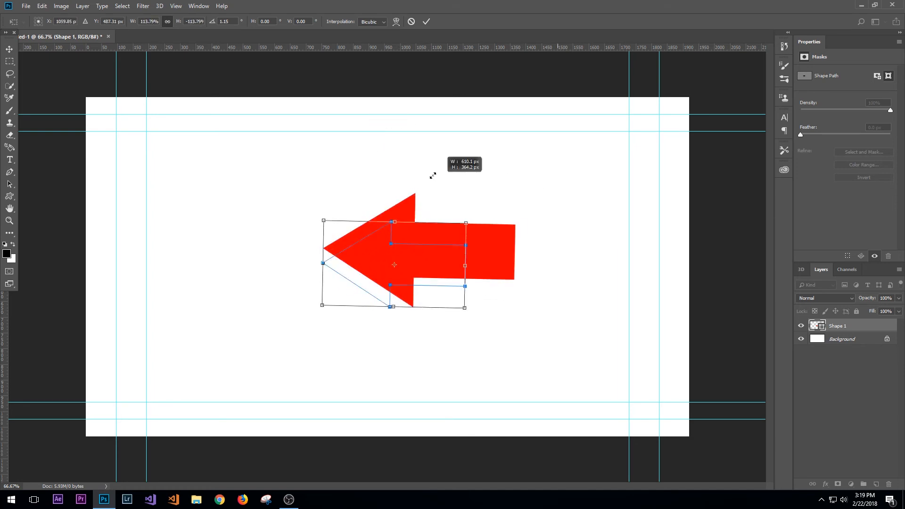
left_click_drag(465, 222, 473, 225)
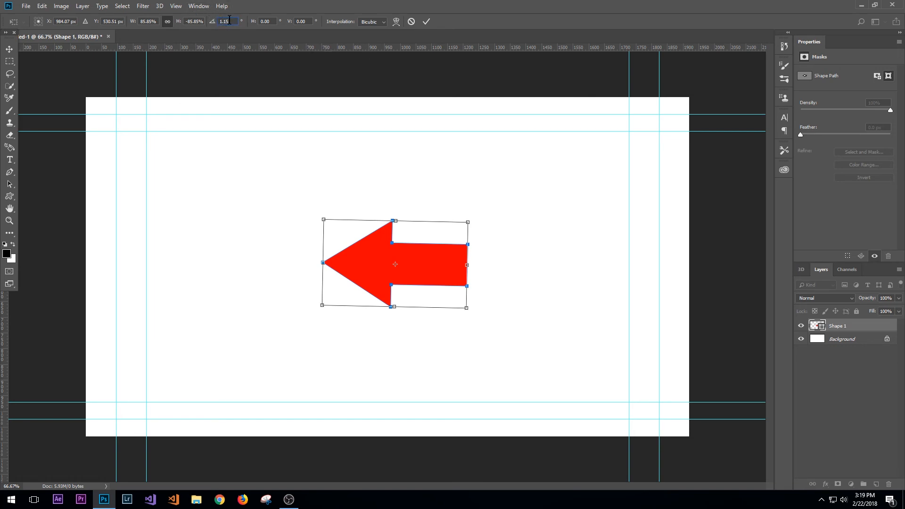
Rotate the arrow 45° so it points up-left
type("45")
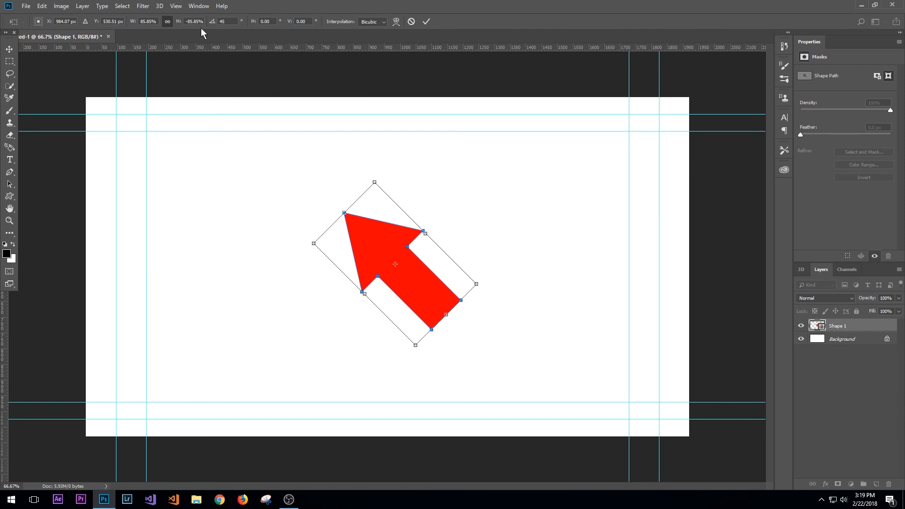
mouse_move(215, 30)
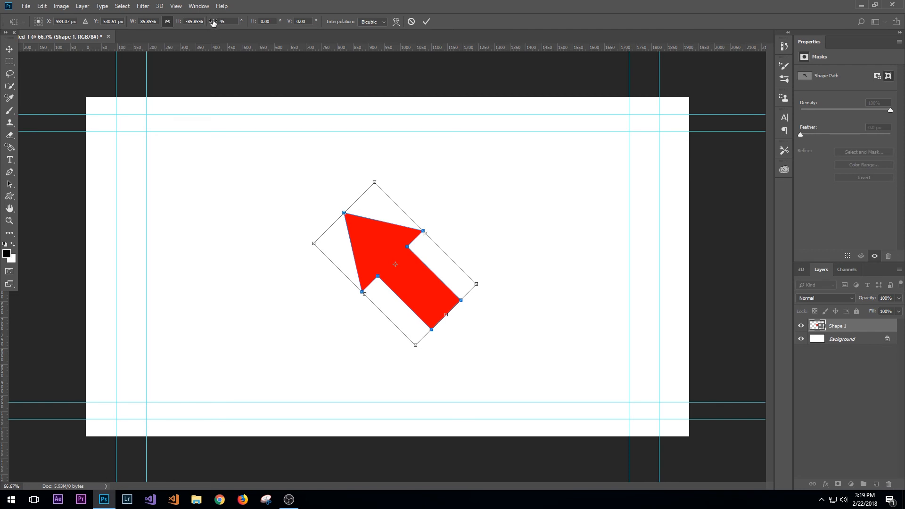
mouse_move(215, 23)
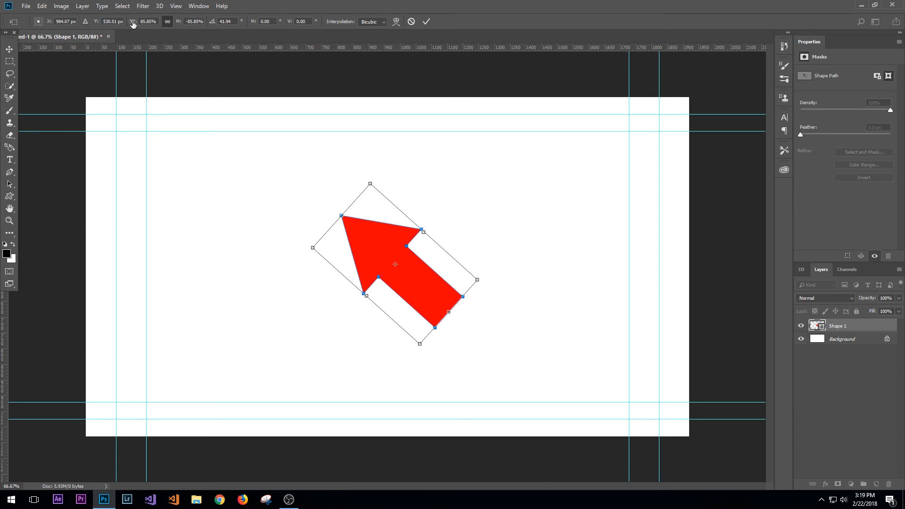
mouse_move(340, 49)
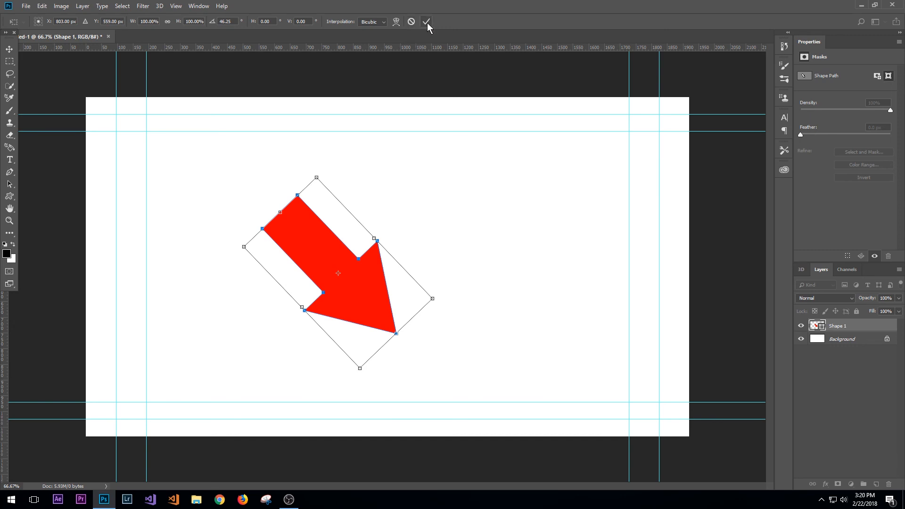
mouse_move(426, 22)
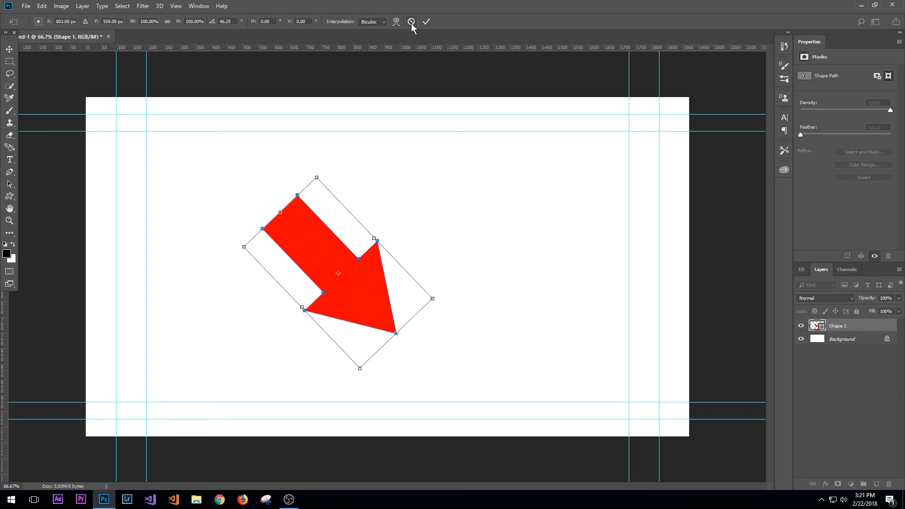
mouse_move(411, 22)
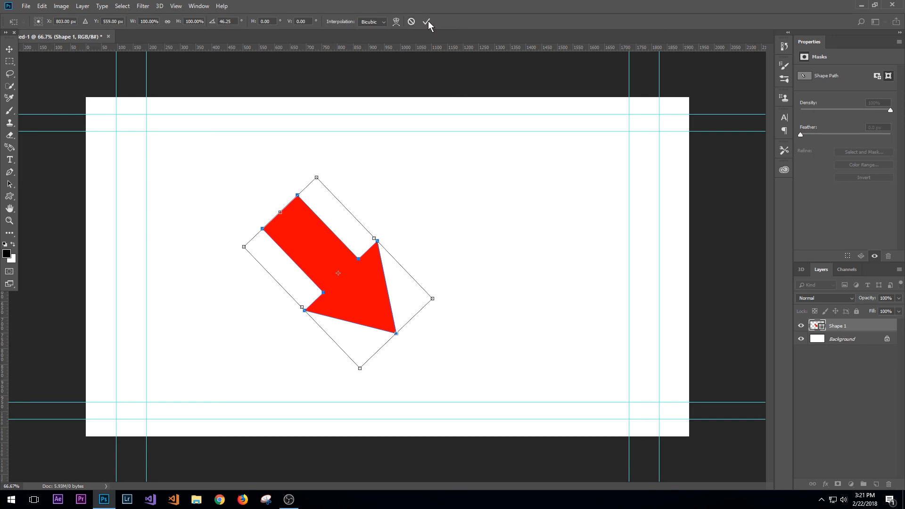
Commit the transform with the arrow pointing down-right at about 46°
left_click(427, 22)
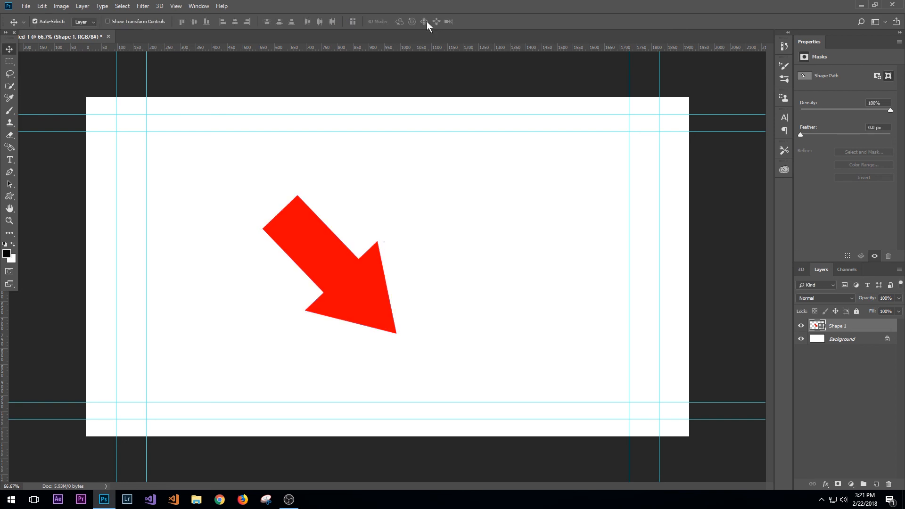
mouse_move(686, 315)
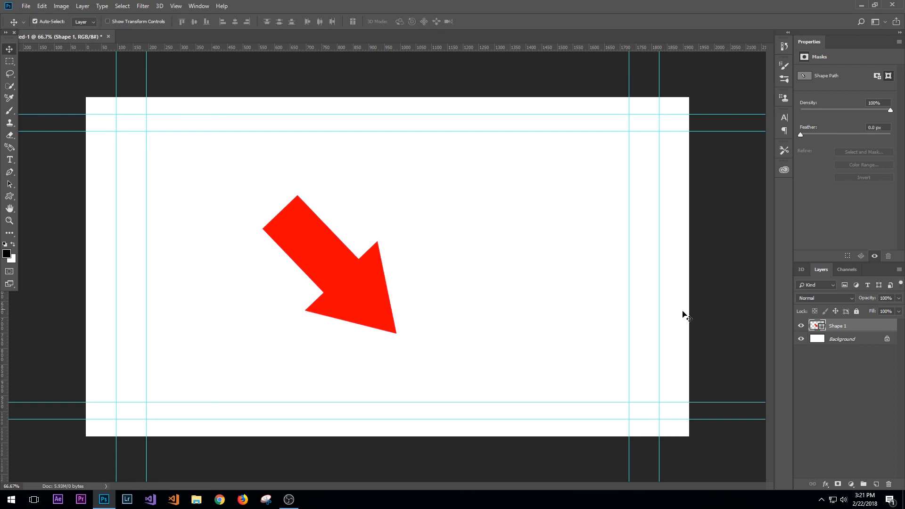
mouse_move(348, 287)
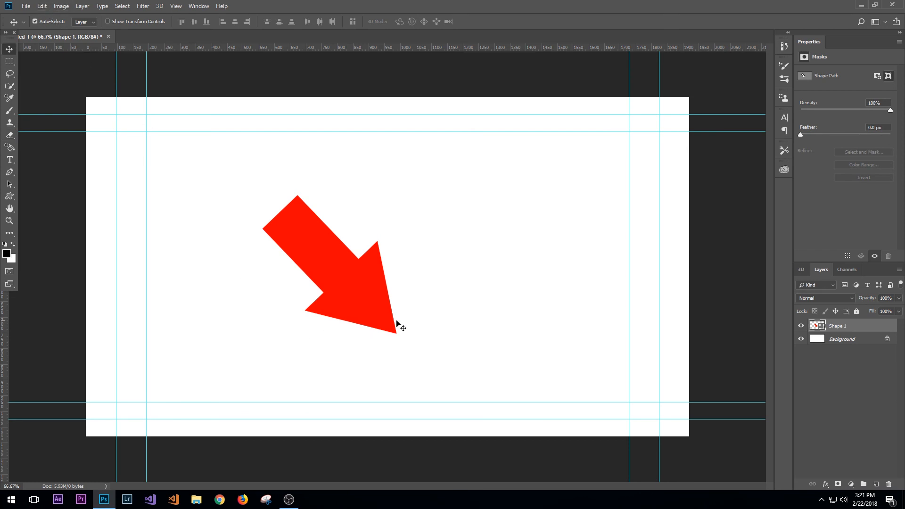
mouse_move(469, 321)
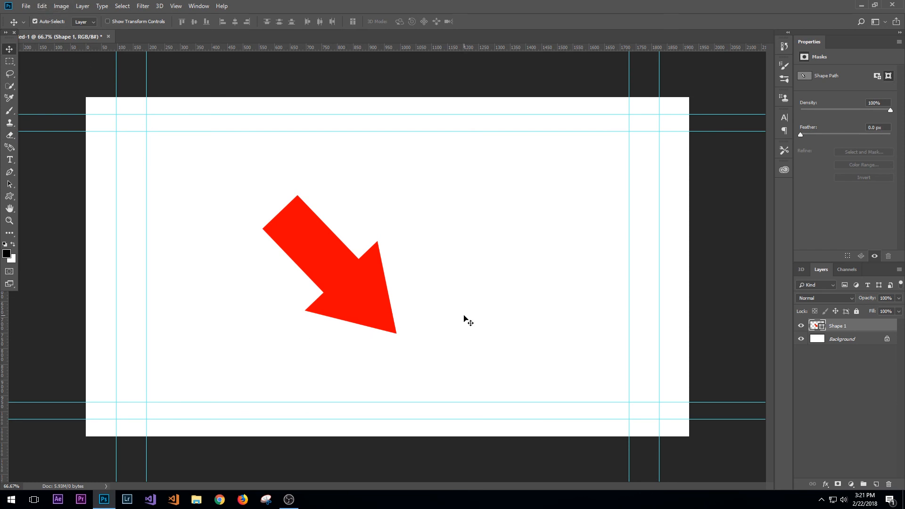